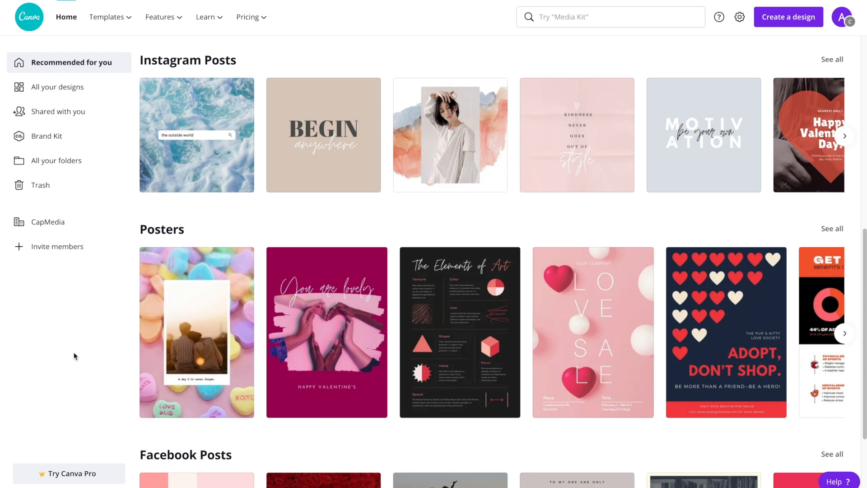
{"action": "mouse_move", "coordinate": [74, 356]}
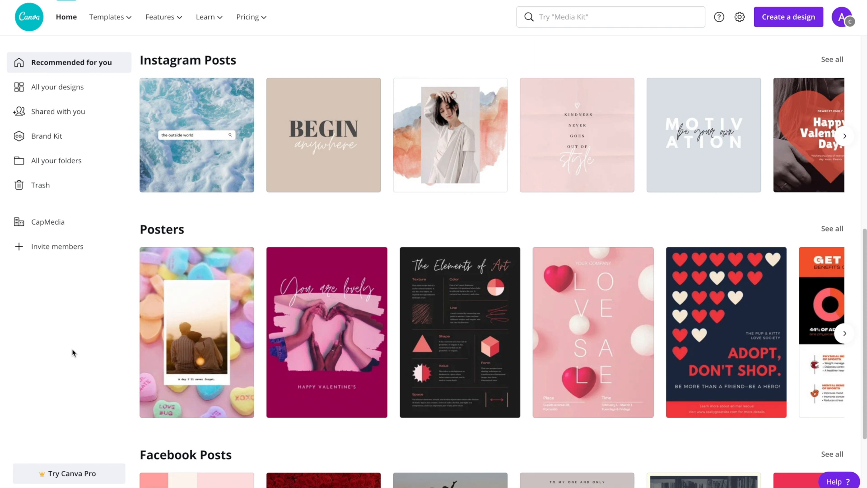
{"action": "mouse_move", "coordinate": [76, 343]}
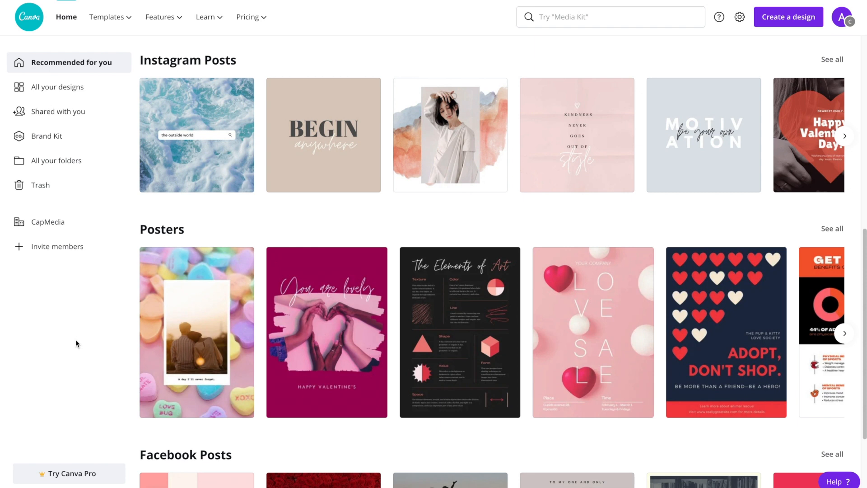
{"action": "mouse_move", "coordinate": [122, 45]}
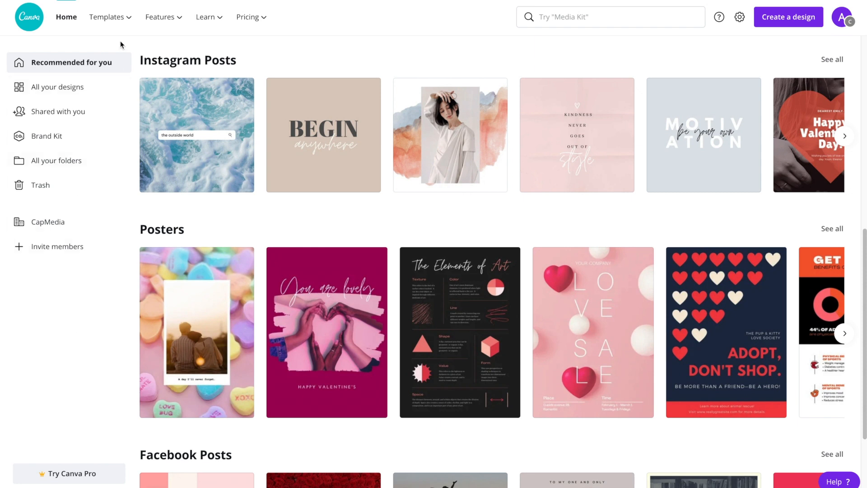
Choose Resume from the Templates menu to load the resume templates gallery
{"action": "left_click", "coordinate": [106, 16]}
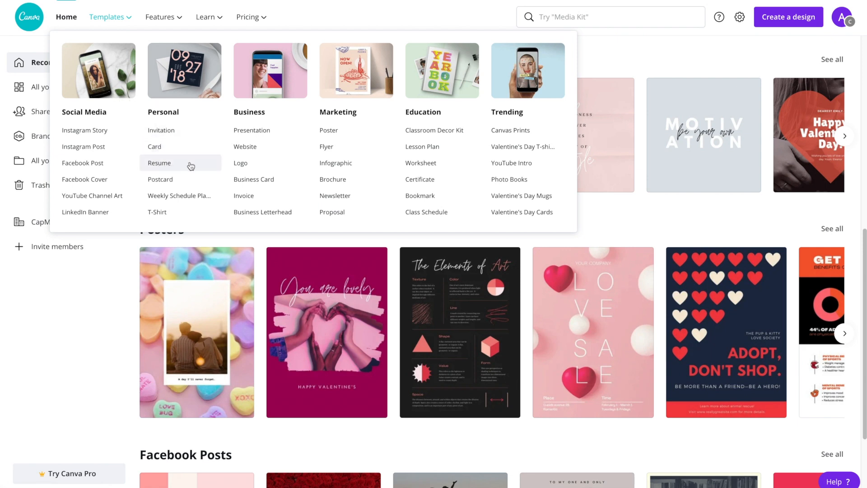
{"action": "mouse_move", "coordinate": [189, 166]}
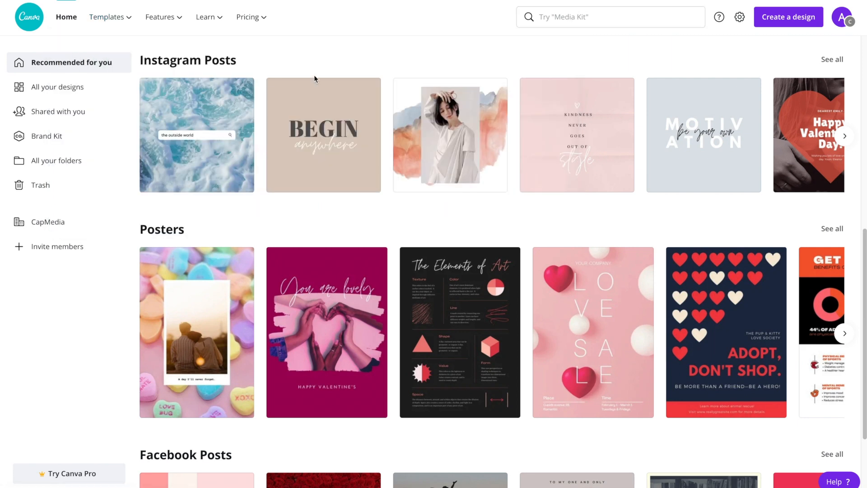
{"action": "left_click", "coordinate": [107, 16]}
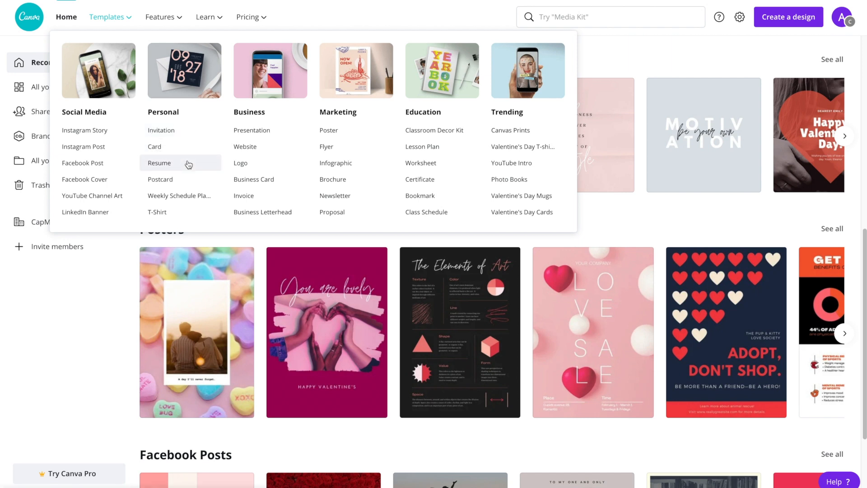
{"action": "left_click", "coordinate": [159, 163]}
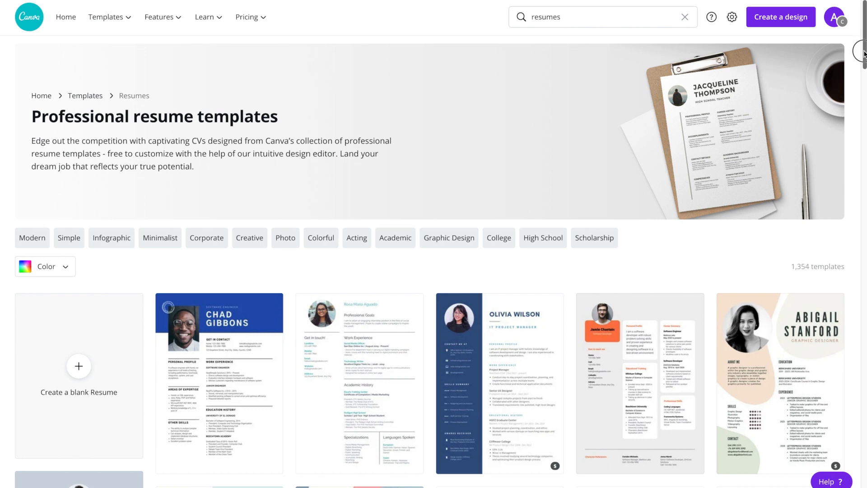
{"action": "scroll", "scroll_direction": "down", "scroll_amount": 3}
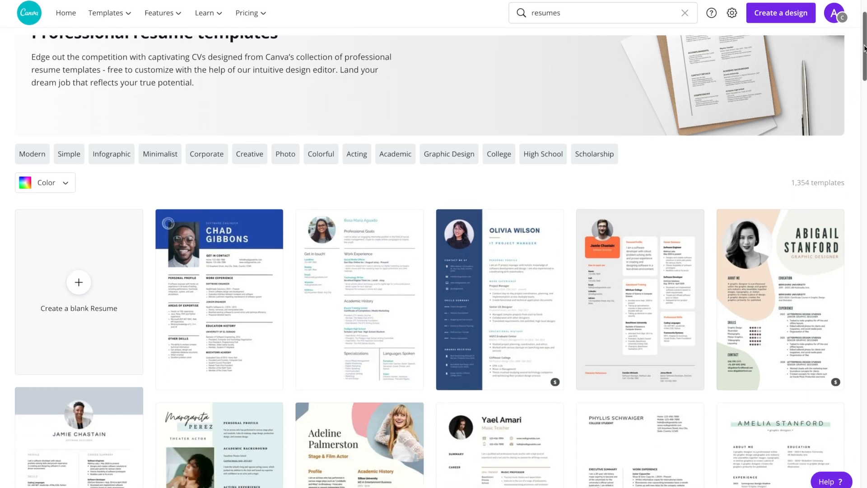
{"action": "scroll", "scroll_direction": "down", "scroll_amount": 3}
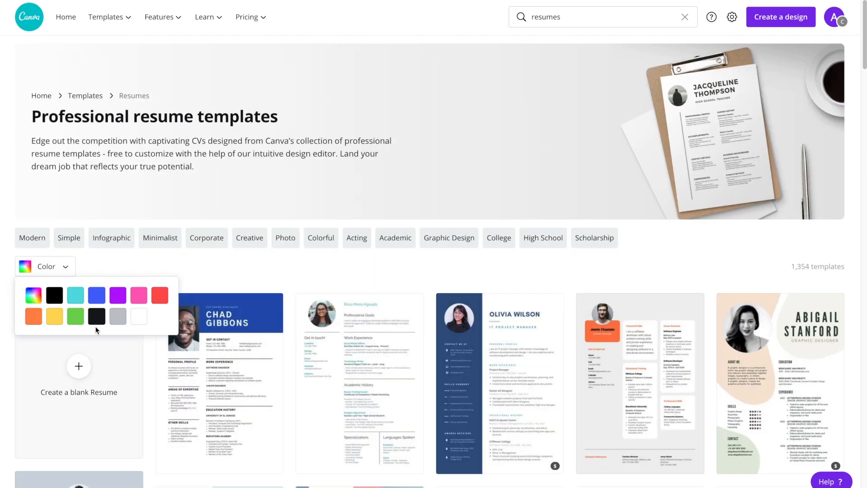
{"action": "mouse_move", "coordinate": [96, 294]}
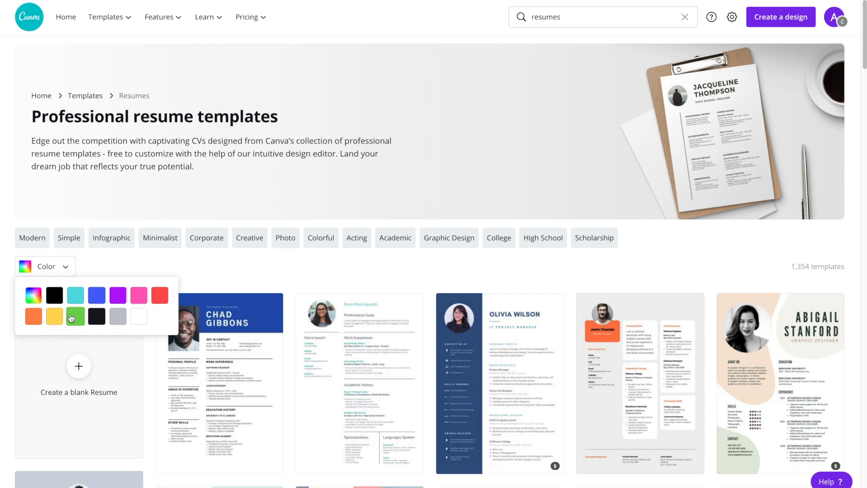
{"action": "left_click", "coordinate": [75, 316]}
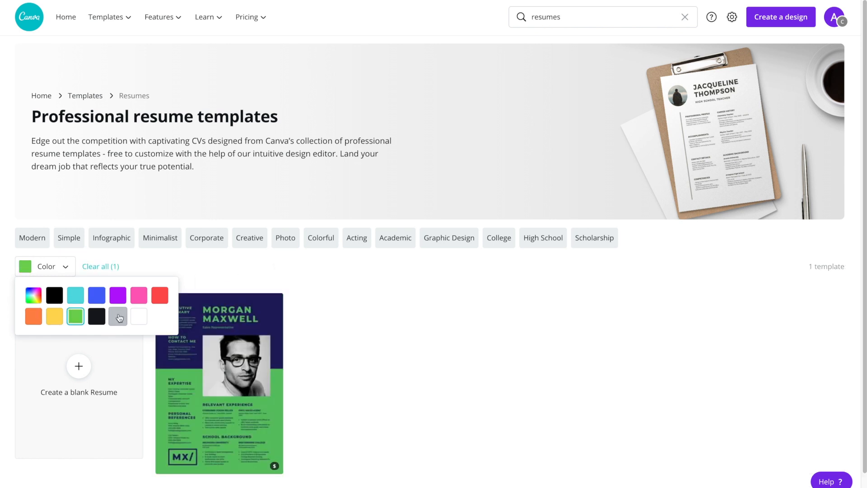
{"action": "left_click", "coordinate": [138, 316]}
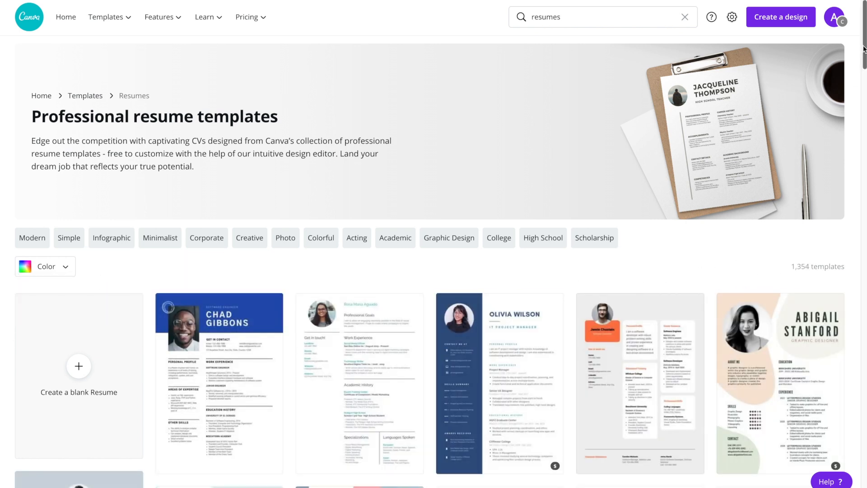
Scroll down the resume gallery to reach the Timothy Stuart Modern Professional Resume
{"action": "scroll", "scroll_direction": "down", "scroll_amount": 3}
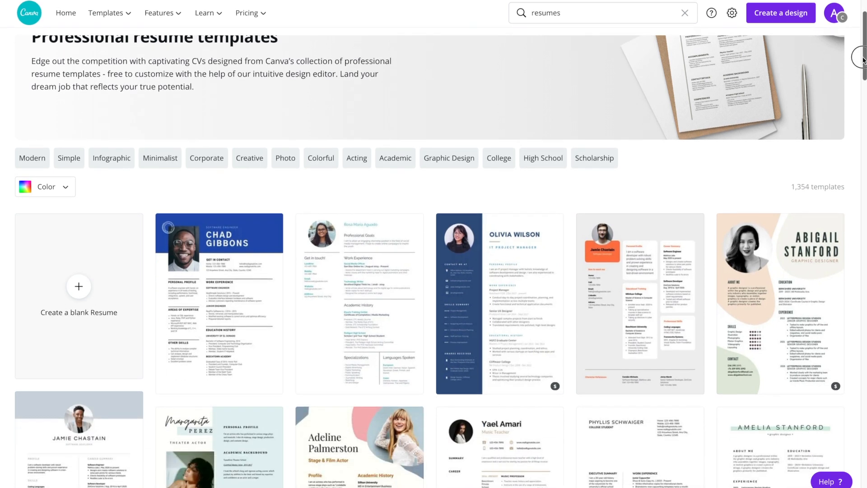
{"action": "scroll", "scroll_direction": "down", "scroll_amount": 3}
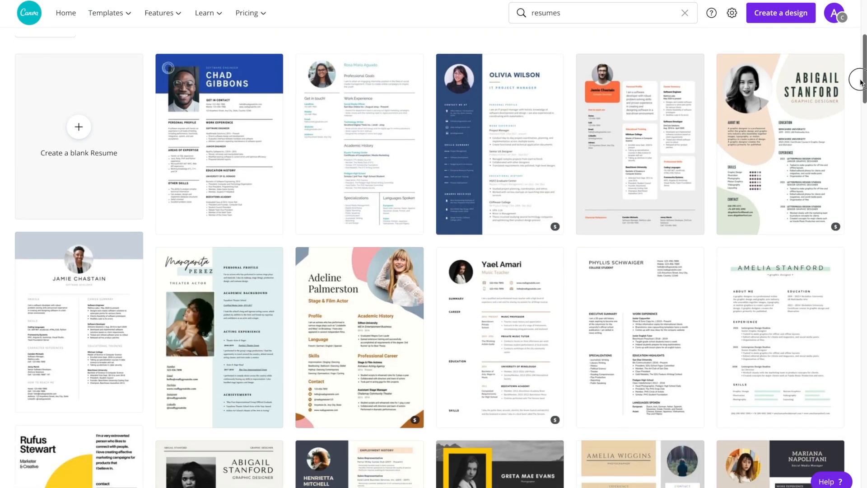
{"action": "scroll", "scroll_direction": "down", "scroll_amount": 3}
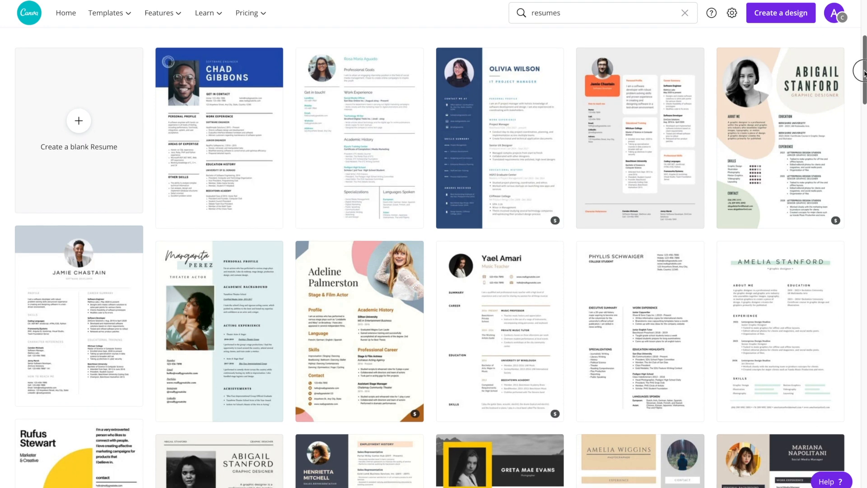
{"action": "scroll", "scroll_direction": "down", "scroll_amount": 3}
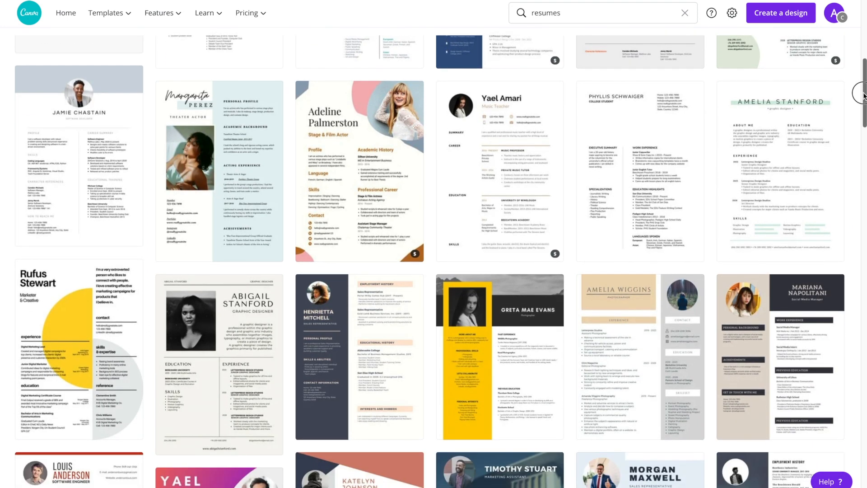
{"action": "scroll", "scroll_direction": "down", "scroll_amount": 3}
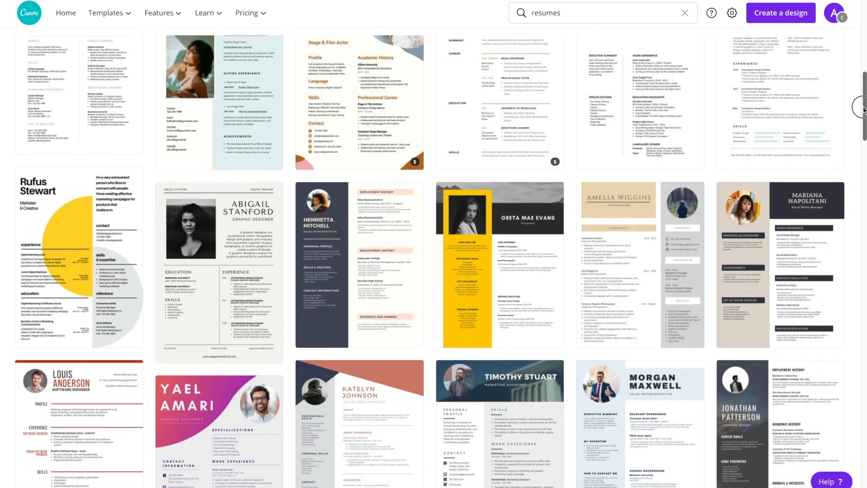
{"action": "scroll", "scroll_direction": "down", "scroll_amount": 3}
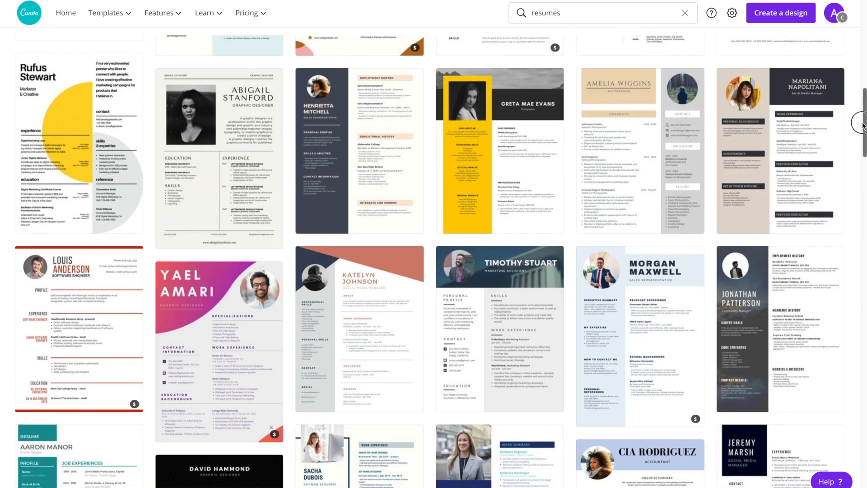
{"action": "scroll", "scroll_direction": "down", "scroll_amount": 3}
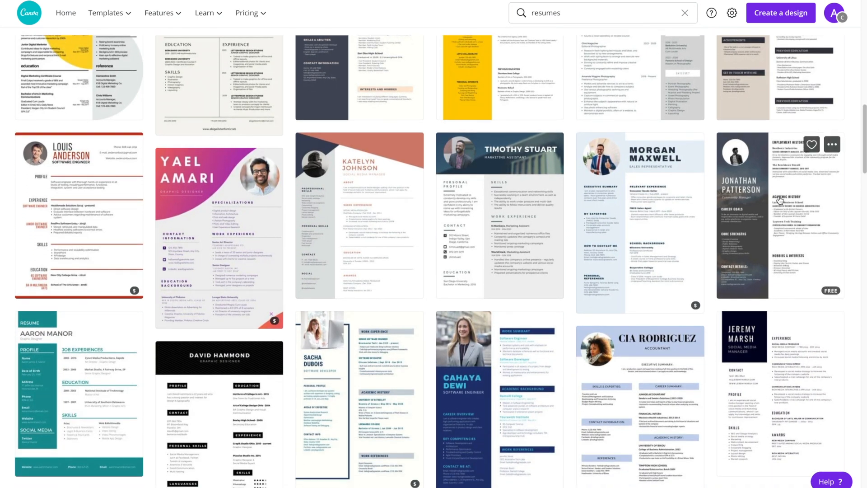
{"action": "mouse_move", "coordinate": [501, 220]}
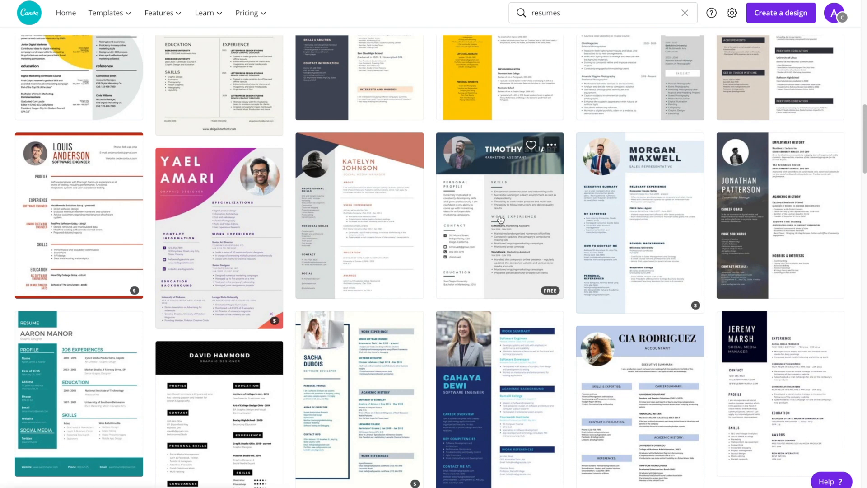
{"action": "mouse_move", "coordinate": [511, 214]}
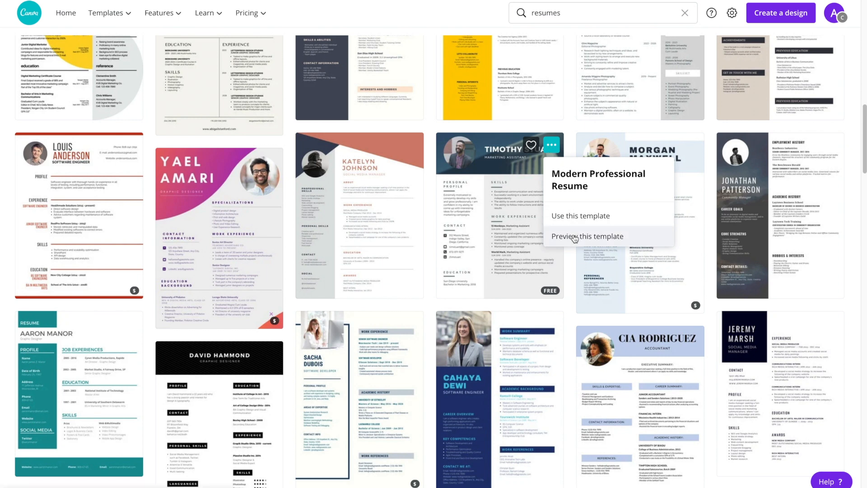
Preview the Modern Professional Resume, read its full details, and use it for a new design
{"action": "left_click", "coordinate": [587, 235]}
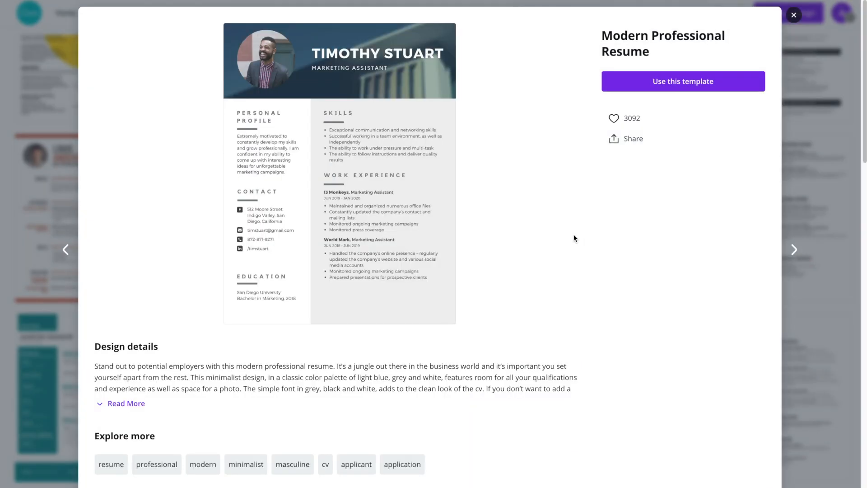
{"action": "left_click", "coordinate": [127, 402]}
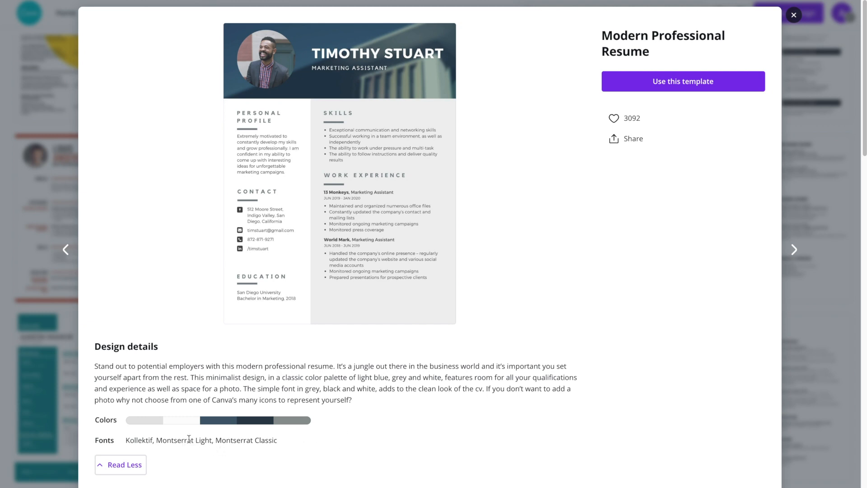
{"action": "mouse_move", "coordinate": [403, 440]}
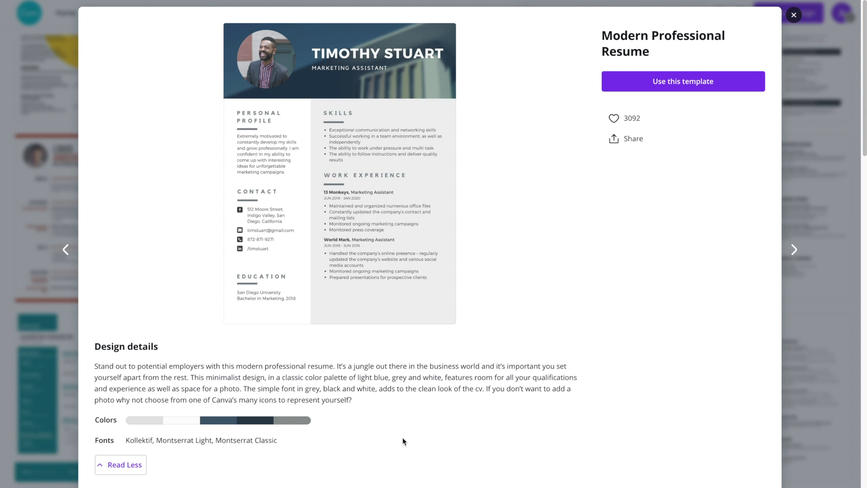
{"action": "mouse_move", "coordinate": [493, 249]}
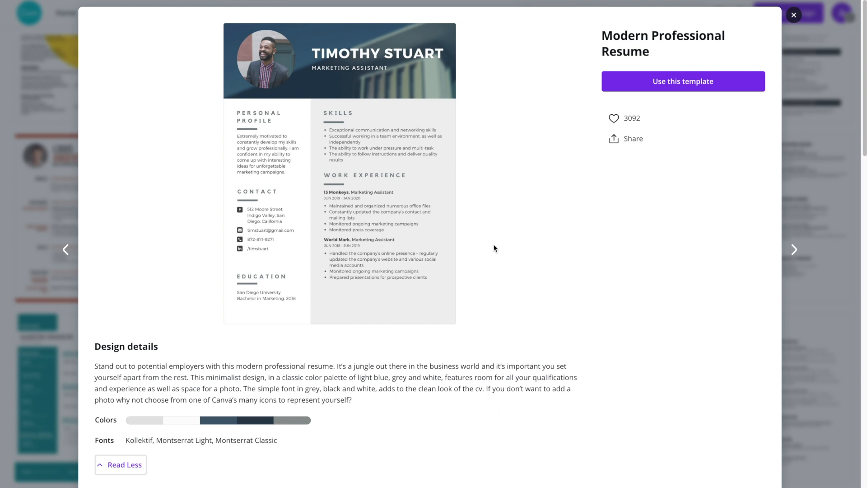
{"action": "left_click", "coordinate": [682, 82]}
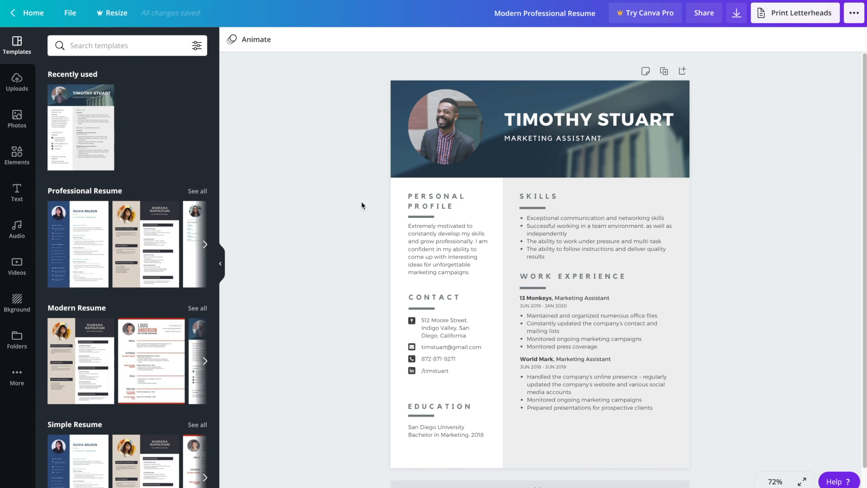
{"action": "mouse_move", "coordinate": [130, 354]}
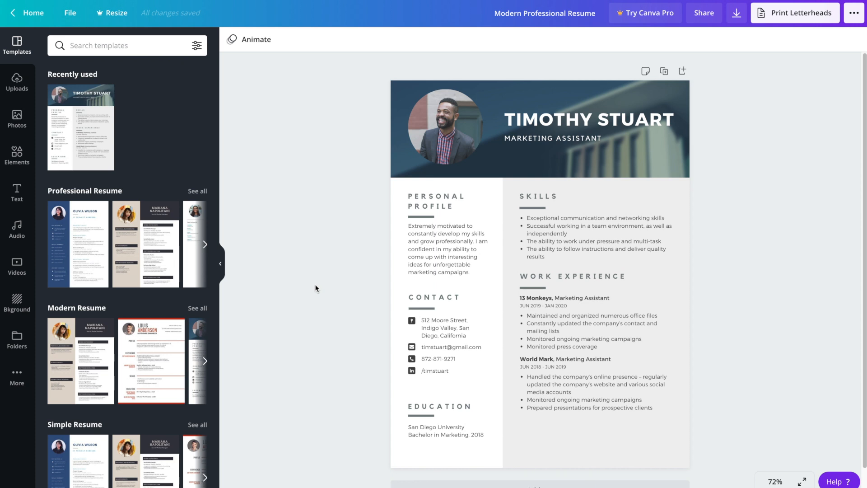
{"action": "left_click", "coordinate": [445, 128]}
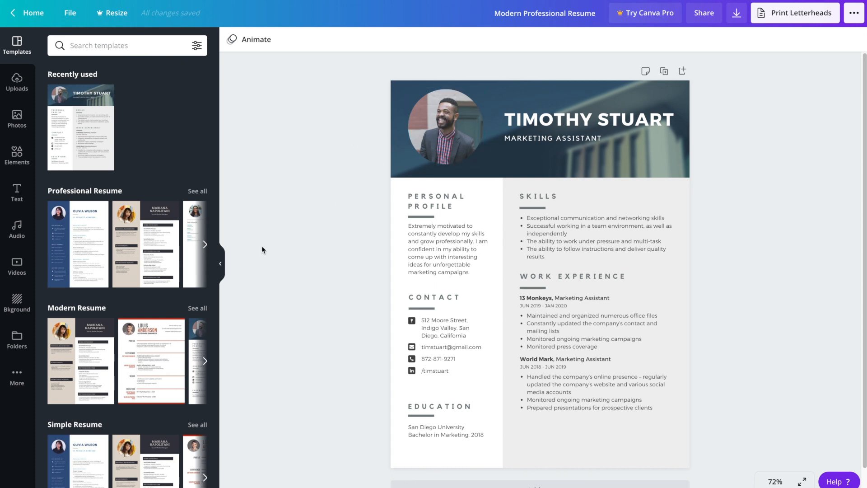
{"action": "mouse_move", "coordinate": [335, 136]}
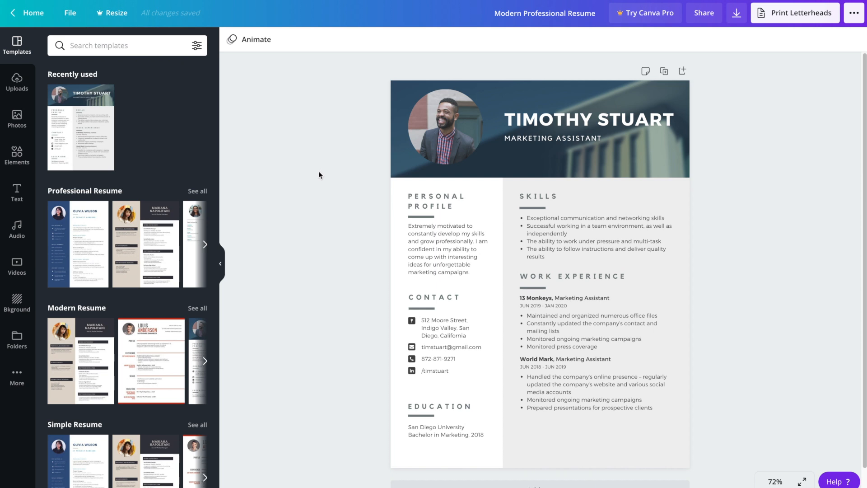
{"action": "mouse_move", "coordinate": [308, 176]}
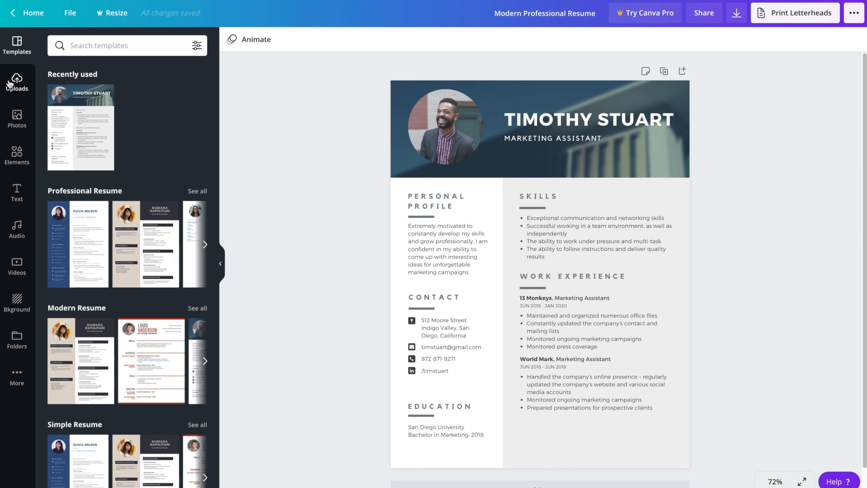
{"action": "mouse_move", "coordinate": [16, 81]}
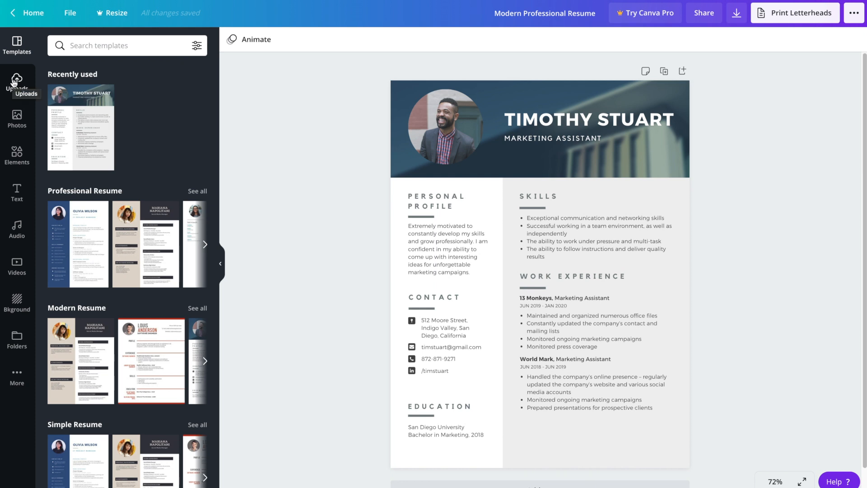
Show the Uploads panel with the three uploaded video clips beside the resume
{"action": "left_click", "coordinate": [17, 83]}
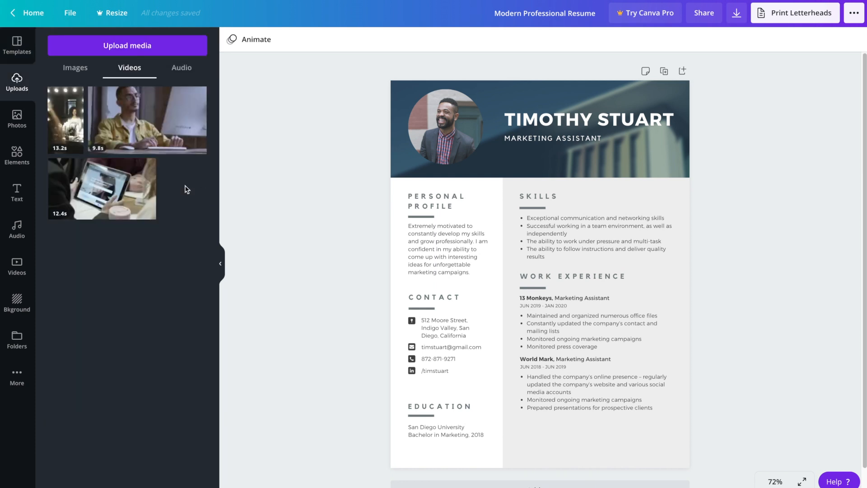
{"action": "mouse_move", "coordinate": [157, 50]}
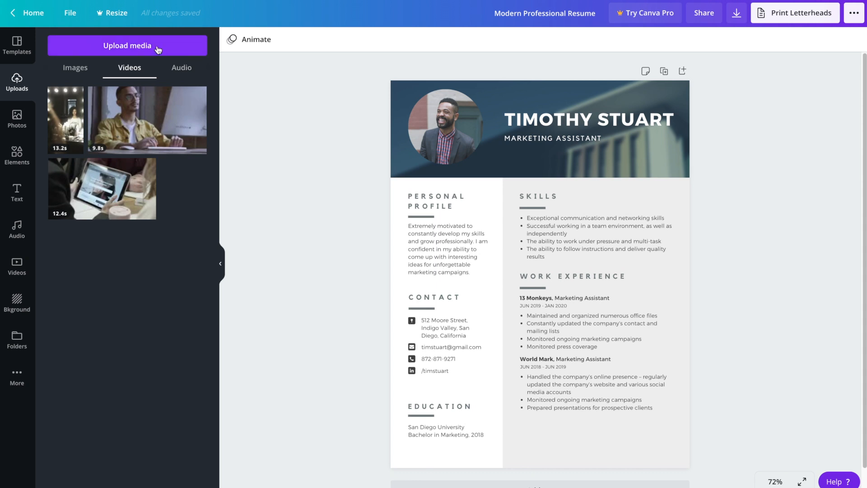
{"action": "mouse_move", "coordinate": [163, 233]}
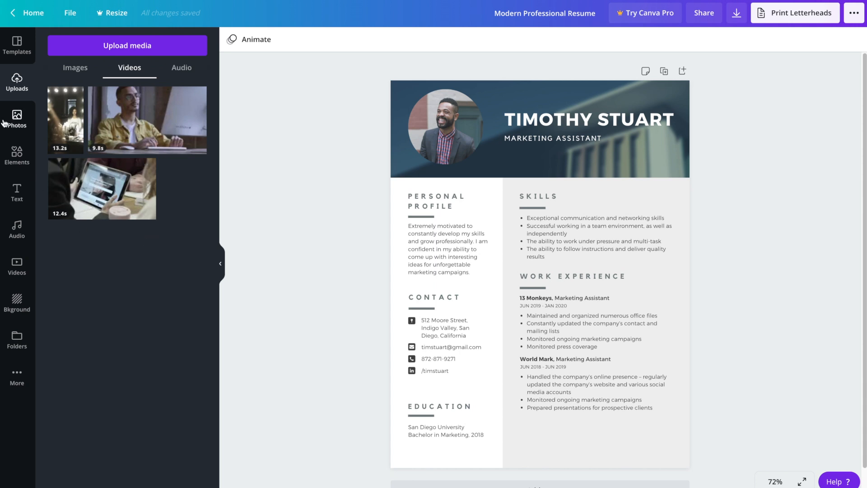
Search Photos for 'woman' and drop the smiling woman into the circular portrait frame
{"action": "left_click", "coordinate": [16, 119]}
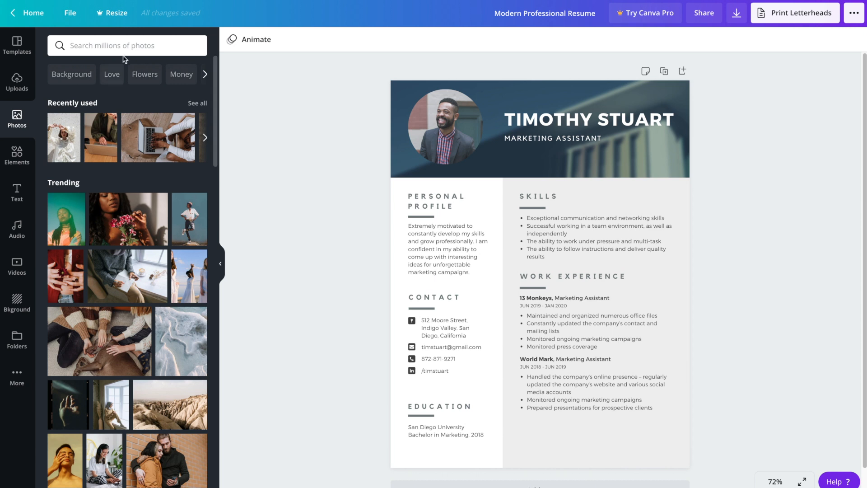
{"action": "left_click", "coordinate": [126, 45]}
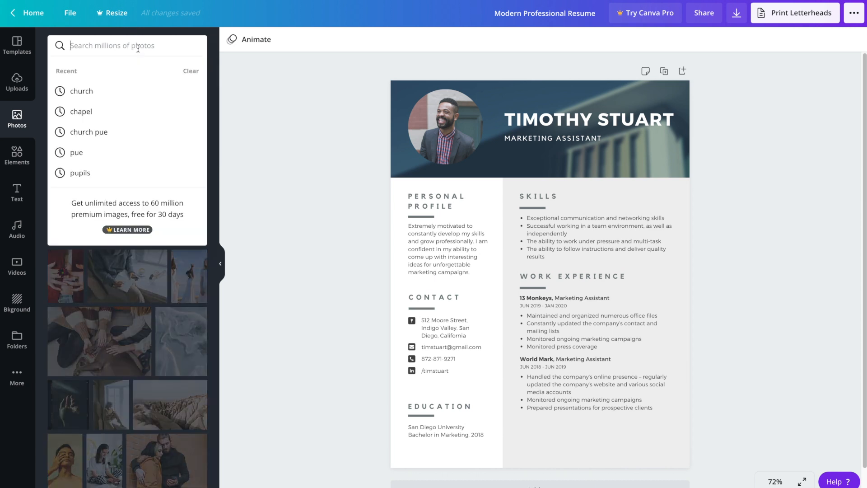
{"action": "type", "text": "woman"}
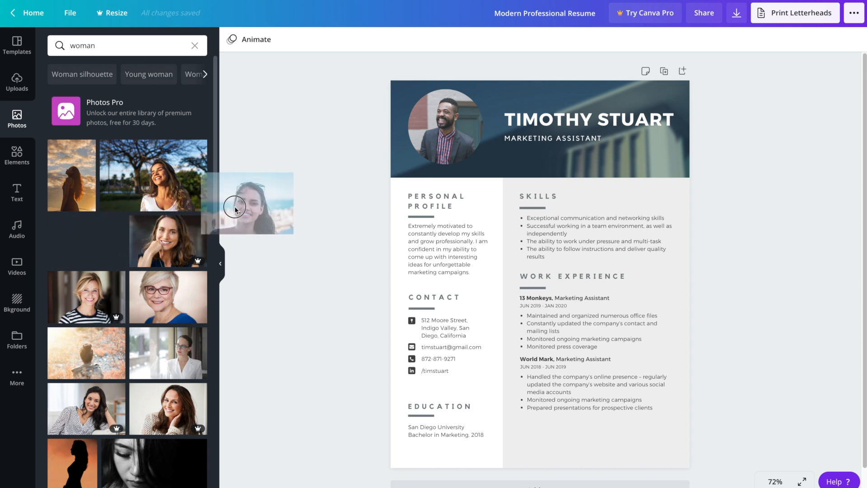
{"action": "left_click_drag", "start_coordinate": [234, 208], "coordinate": [417, 154]}
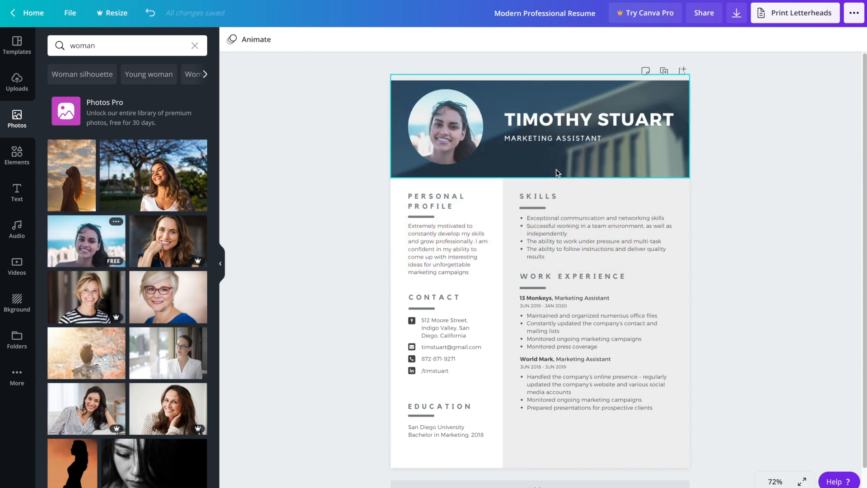
{"action": "mouse_move", "coordinate": [496, 159]}
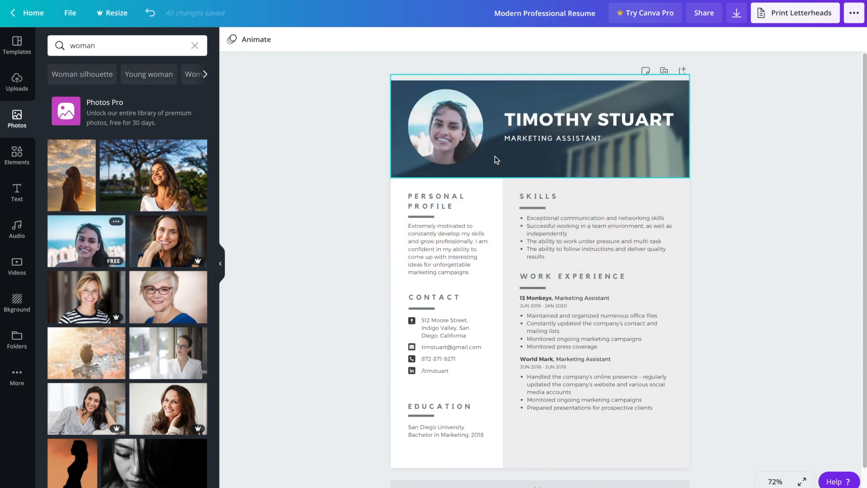
{"action": "left_click", "coordinate": [444, 127]}
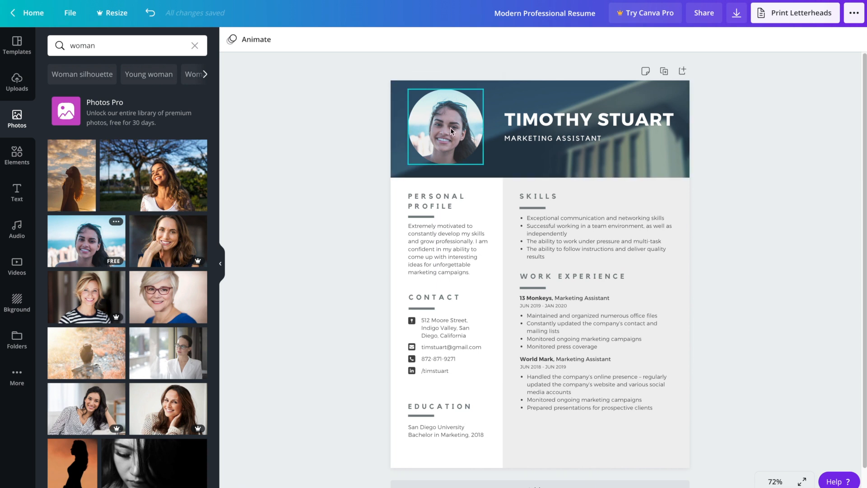
{"action": "double_click", "coordinate": [445, 127]}
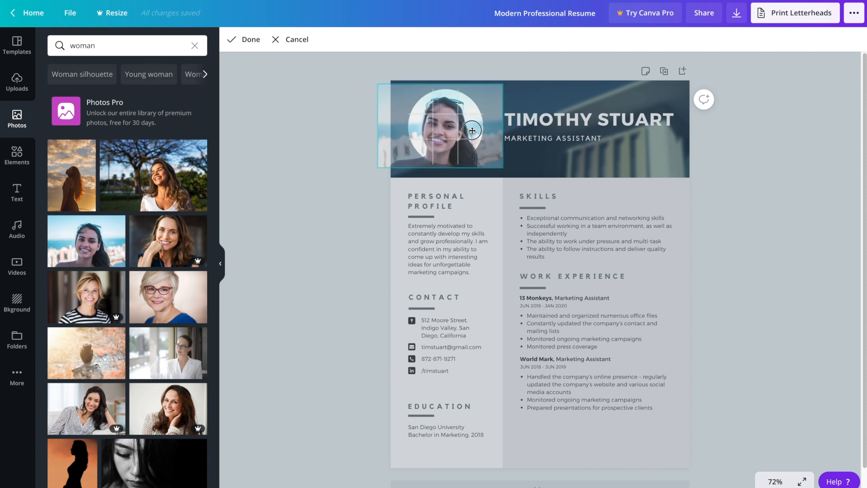
{"action": "left_click", "coordinate": [244, 39]}
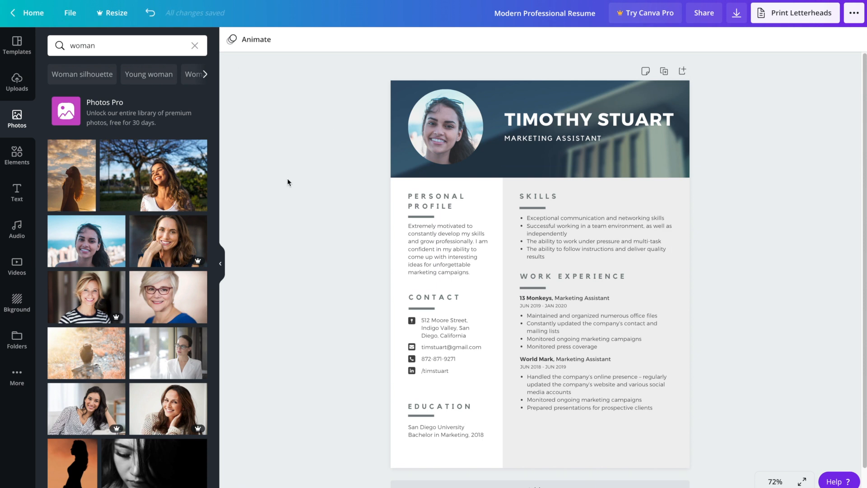
{"action": "mouse_move", "coordinate": [301, 308]}
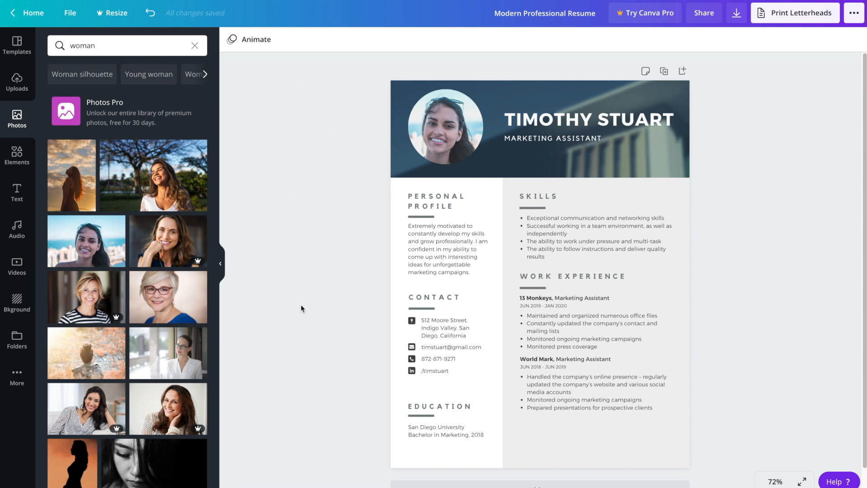
Search Photos for 'social media' and place a blurred laptop photo as the header background
{"action": "left_click", "coordinate": [602, 156]}
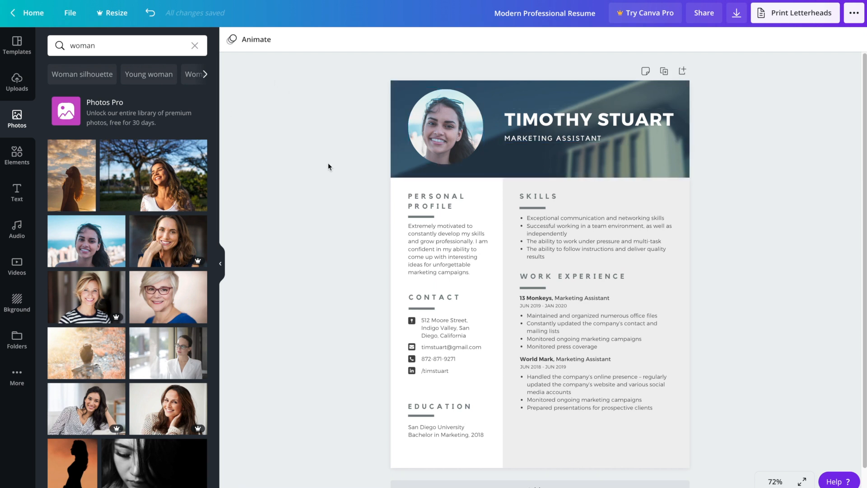
{"action": "mouse_move", "coordinate": [344, 180]}
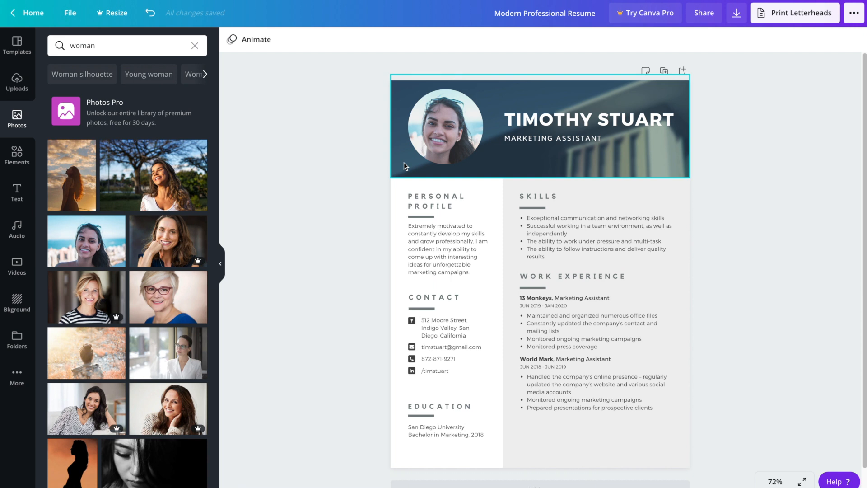
{"action": "left_click", "coordinate": [363, 188]}
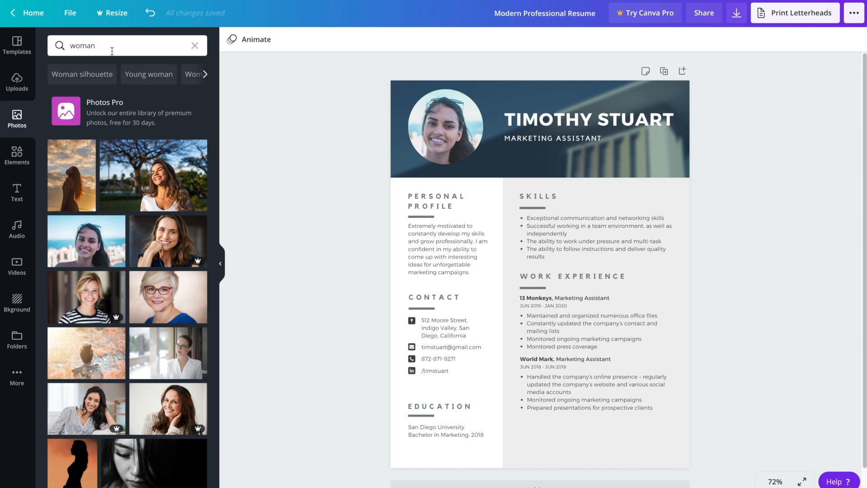
{"action": "type", "text": "social"}
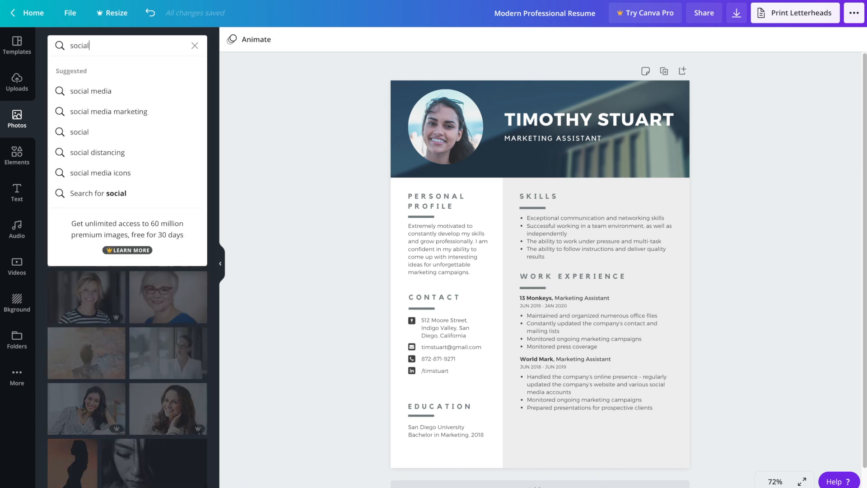
{"action": "left_click", "coordinate": [90, 90]}
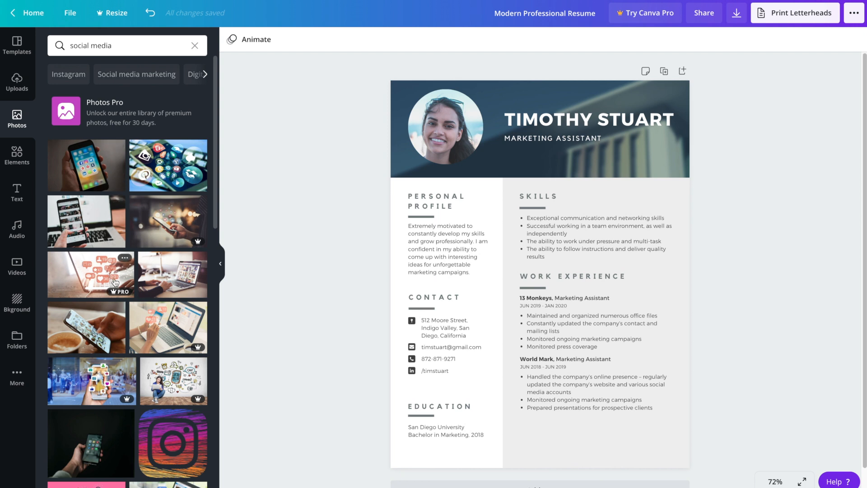
{"action": "mouse_move", "coordinate": [66, 221]}
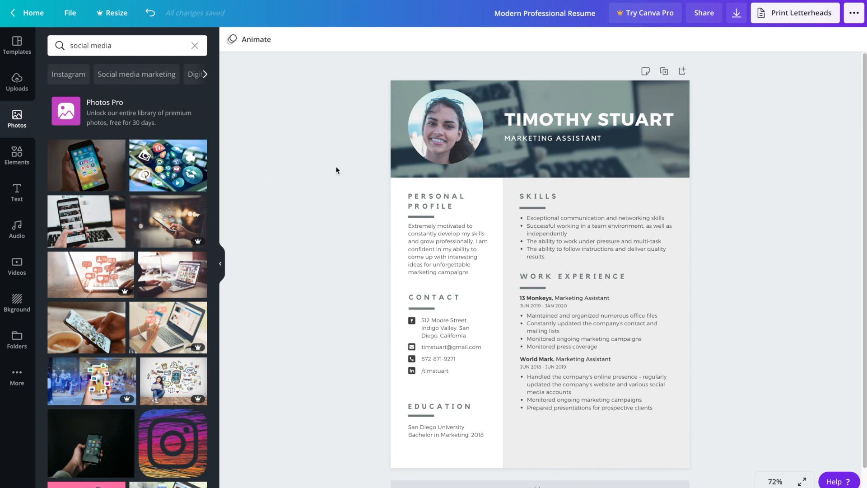
{"action": "left_click", "coordinate": [539, 127]}
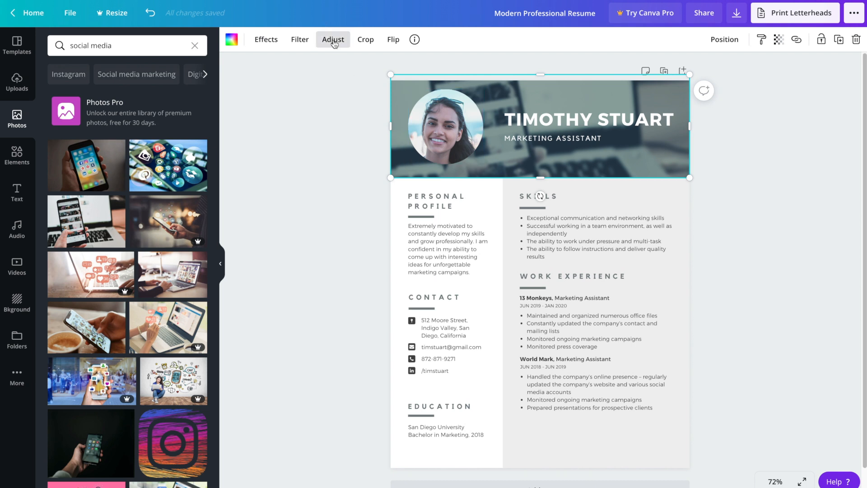
In Adjust, remove the blur and X-Process effect, set Contrast to -1 and Saturation to -1
{"action": "left_click", "coordinate": [332, 39]}
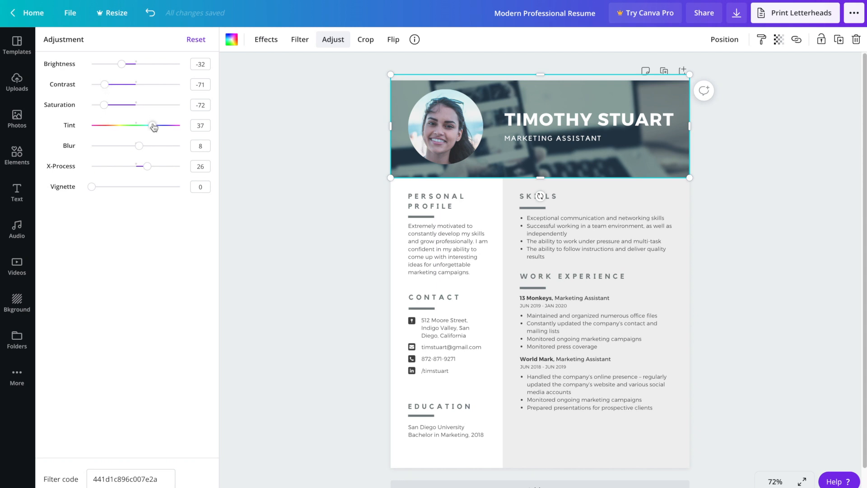
{"action": "mouse_move", "coordinate": [116, 112]}
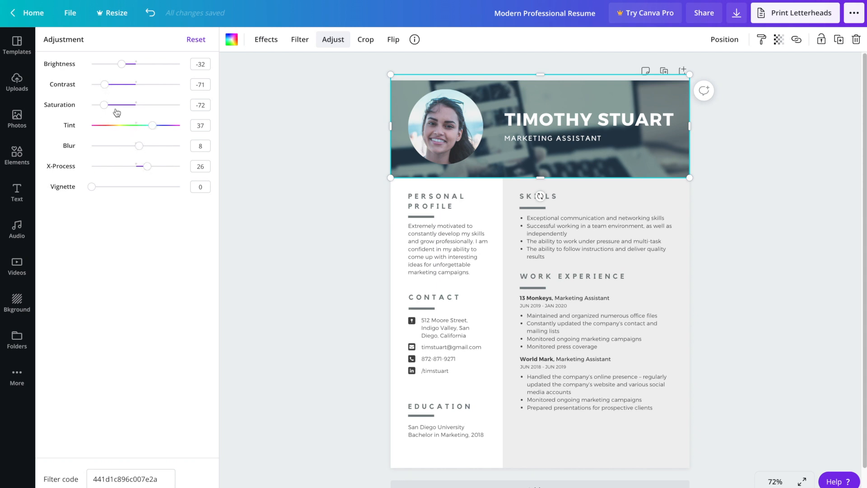
{"action": "left_click_drag", "start_coordinate": [145, 146], "coordinate": [138, 146]}
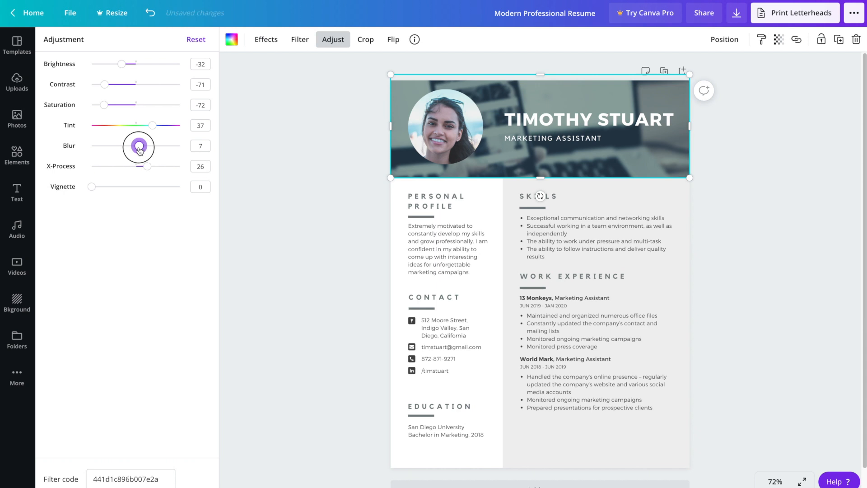
{"action": "left_click_drag", "start_coordinate": [138, 146], "coordinate": [135, 146]}
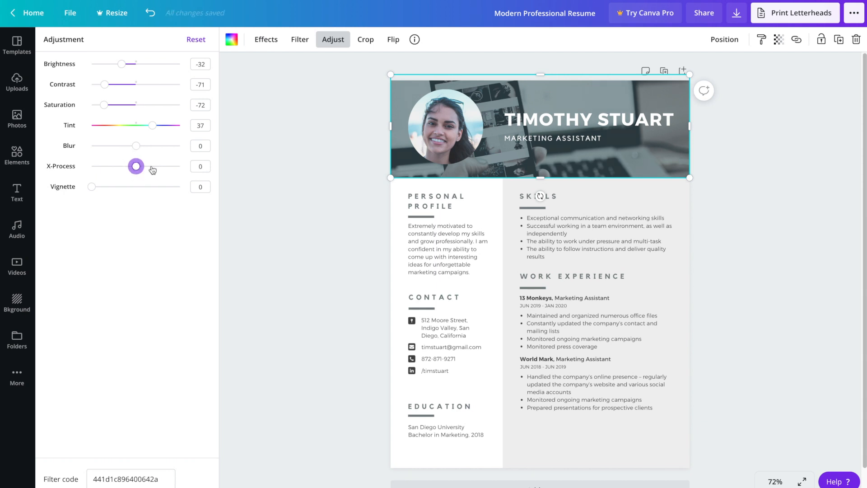
{"action": "left_click_drag", "start_coordinate": [105, 84], "coordinate": [121, 84]}
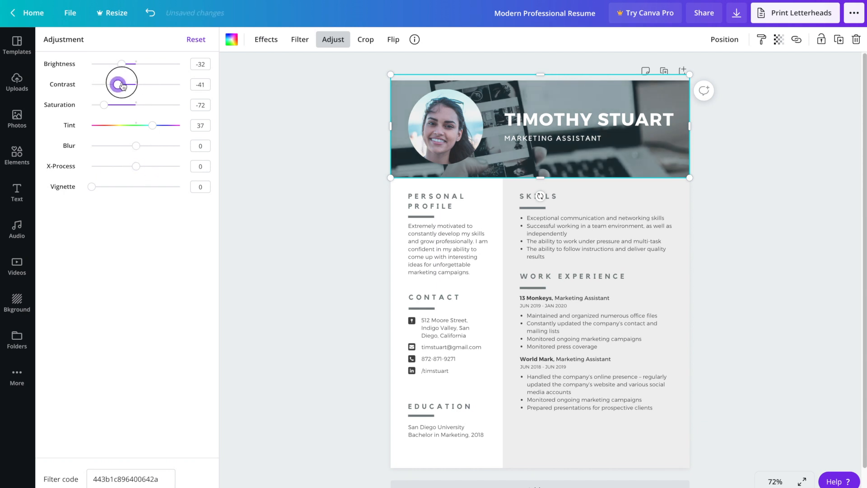
{"action": "left_click_drag", "start_coordinate": [121, 84], "coordinate": [136, 84]}
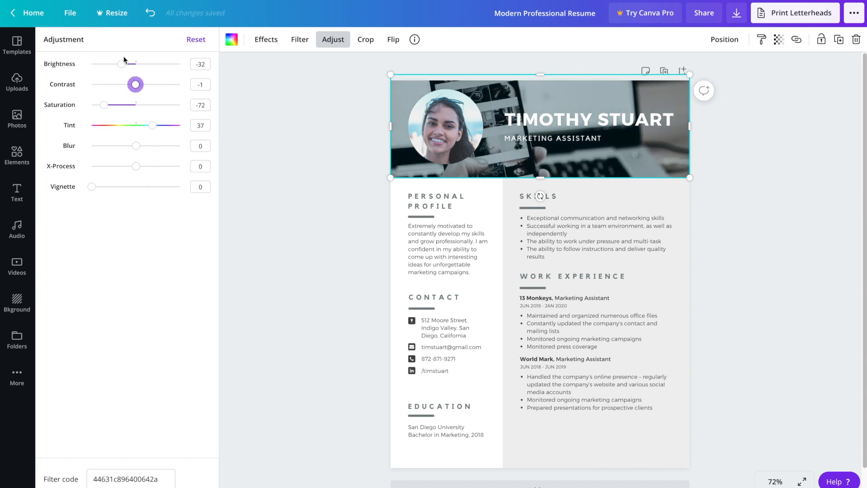
{"action": "left_click_drag", "start_coordinate": [99, 105], "coordinate": [135, 105]}
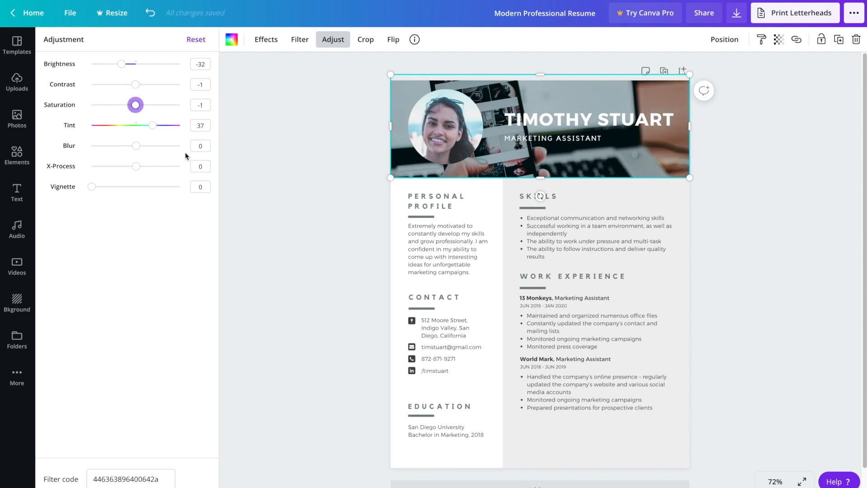
Lower the header photo's Brightness to about -39 to darken it
{"action": "left_click_drag", "start_coordinate": [129, 63], "coordinate": [120, 64]}
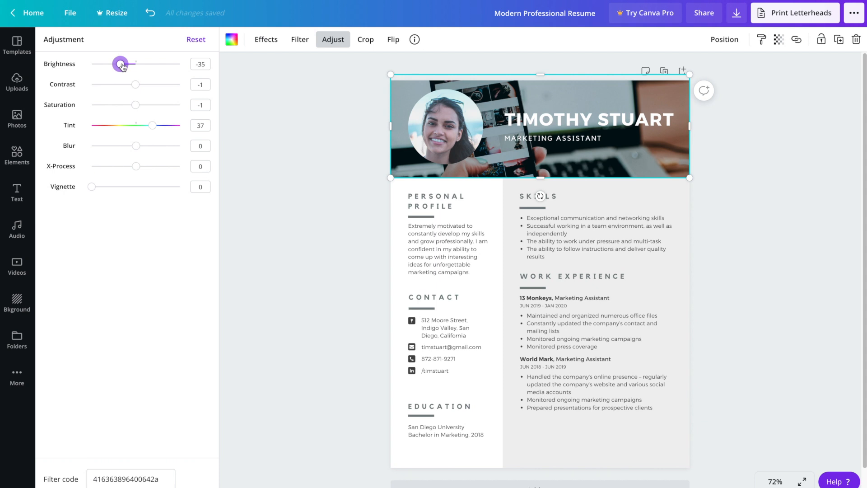
{"action": "left_click_drag", "start_coordinate": [120, 64], "coordinate": [117, 64]}
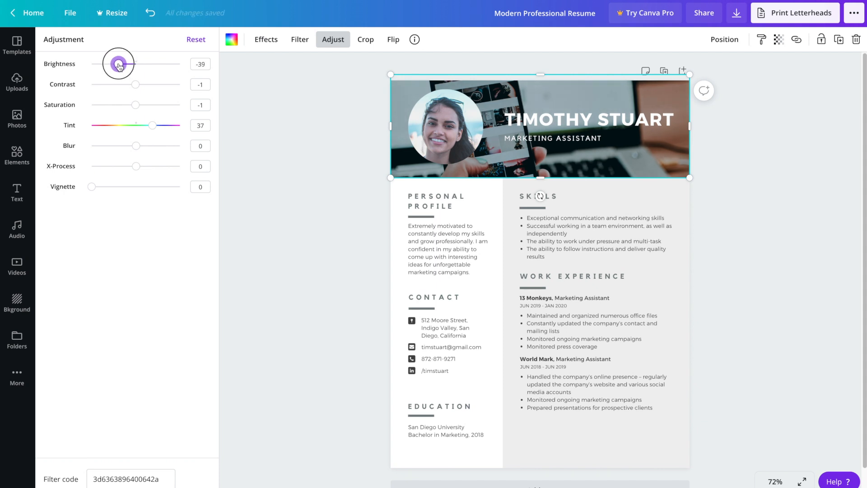
{"action": "left_click_drag", "start_coordinate": [117, 63], "coordinate": [112, 63]}
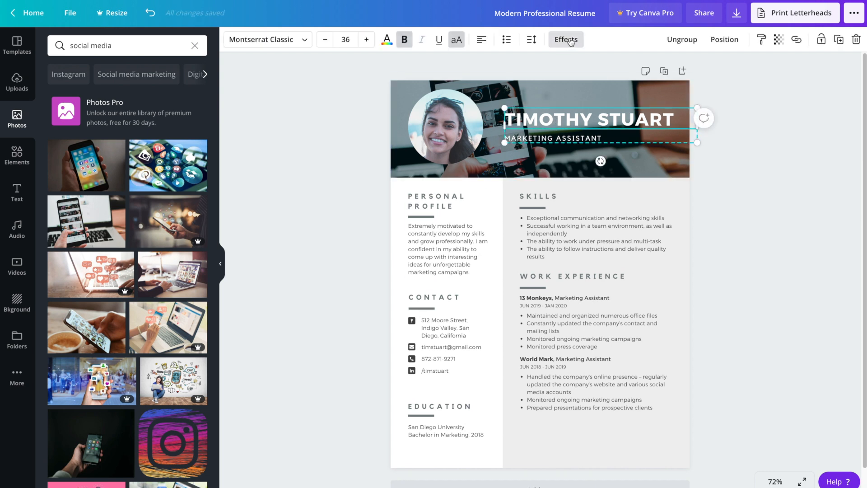
Try Lift, Hollow, Echo and Shadow effects on the name, settling on Lift
{"action": "left_click", "coordinate": [565, 39]}
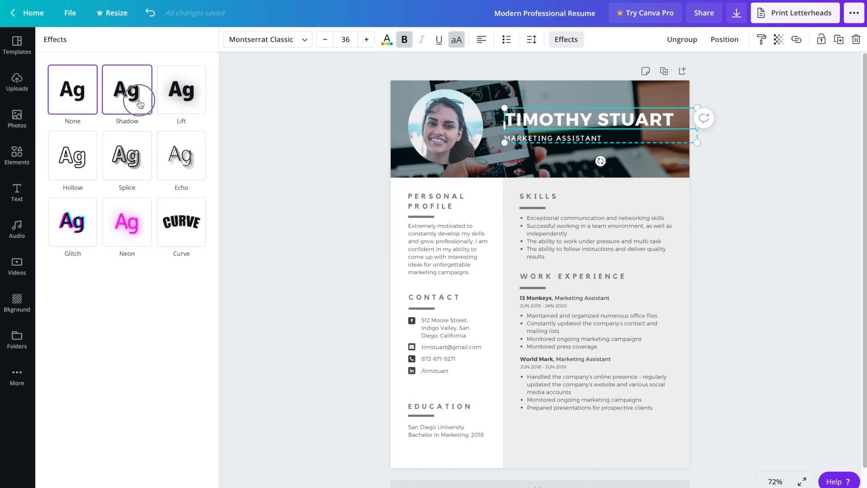
{"action": "left_click", "coordinate": [180, 90]}
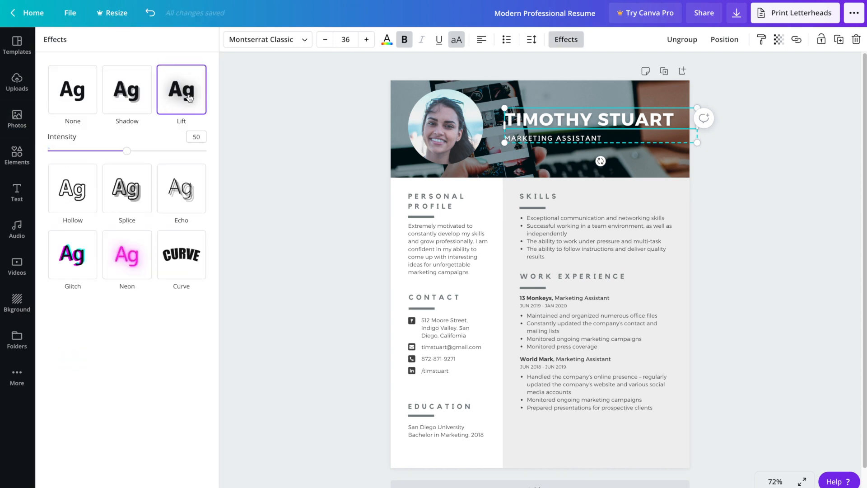
{"action": "left_click", "coordinate": [73, 154]}
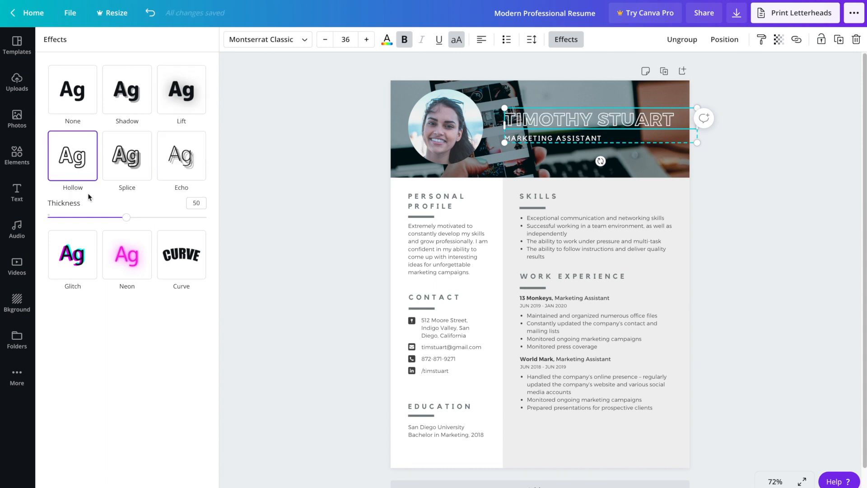
{"action": "left_click", "coordinate": [127, 155]}
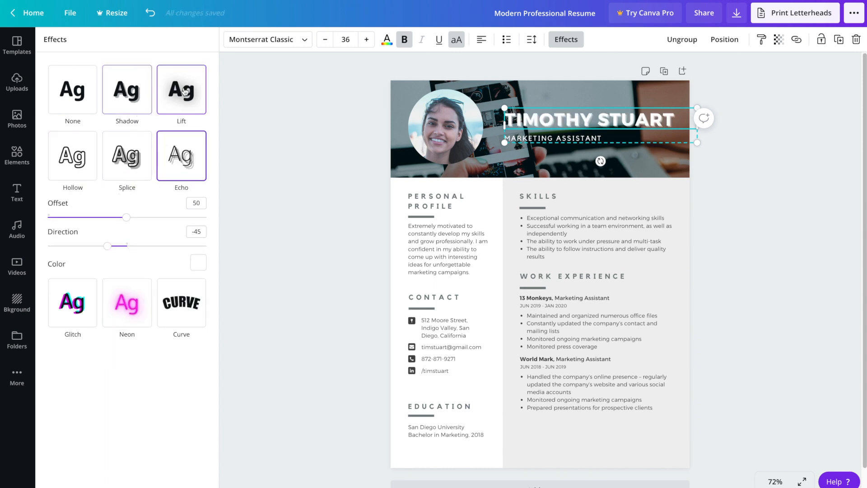
{"action": "left_click", "coordinate": [127, 89]}
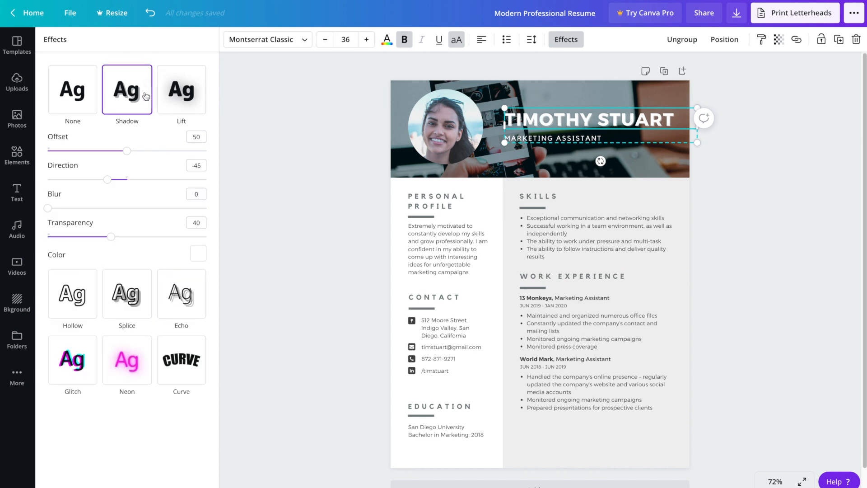
{"action": "left_click", "coordinate": [181, 89]}
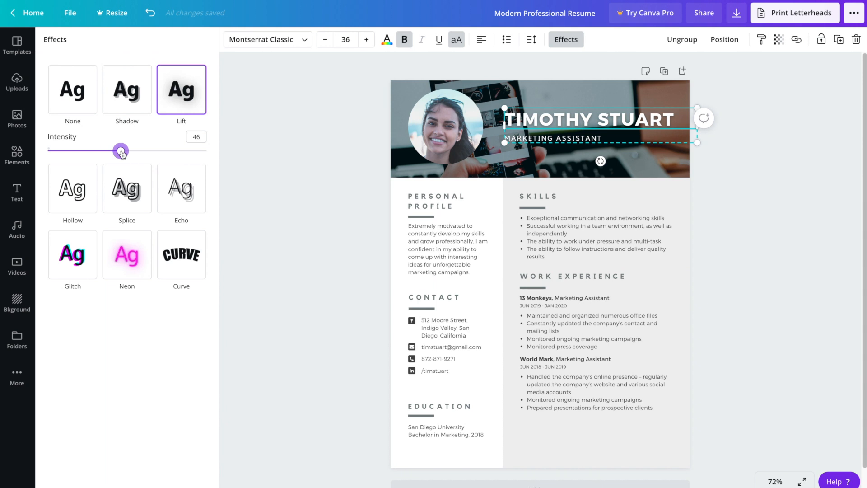
Set the Lift effect intensity to 66 and deselect to preview the heading
{"action": "left_click_drag", "start_coordinate": [120, 151], "coordinate": [56, 151]}
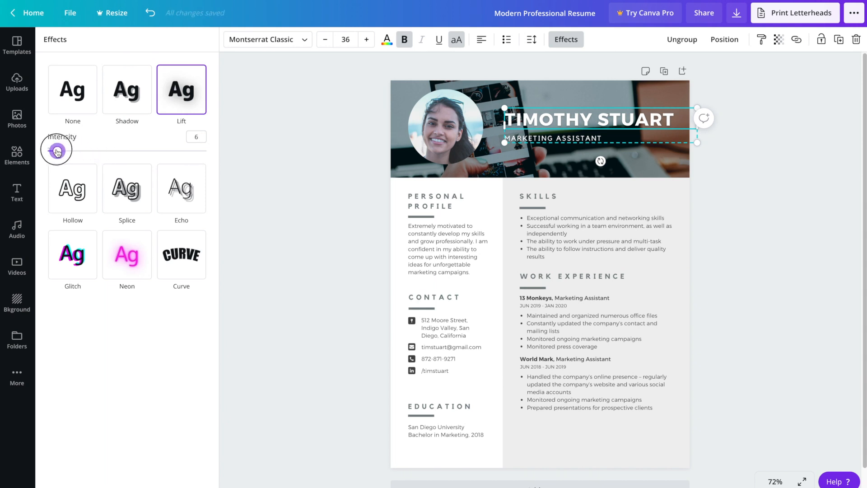
{"action": "left_click_drag", "start_coordinate": [56, 151], "coordinate": [110, 150]}
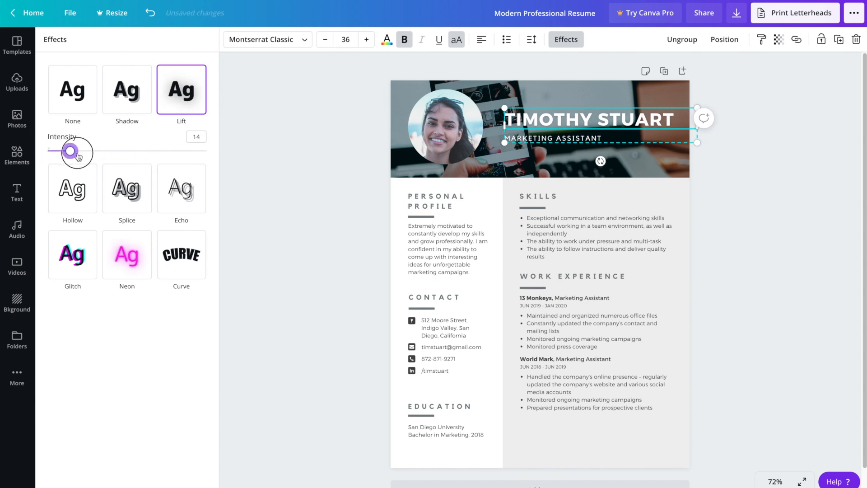
{"action": "left_click_drag", "start_coordinate": [78, 152], "coordinate": [65, 151]}
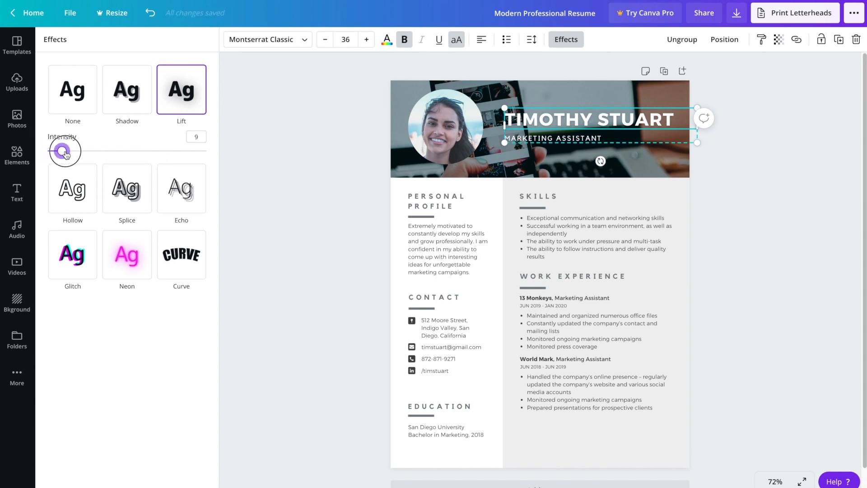
{"action": "left_click_drag", "start_coordinate": [65, 152], "coordinate": [132, 153]}
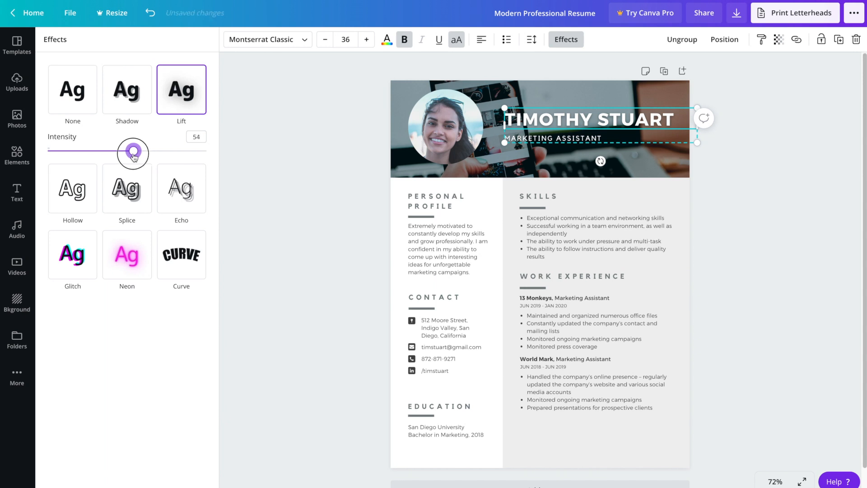
{"action": "left_click_drag", "start_coordinate": [132, 153], "coordinate": [153, 152]}
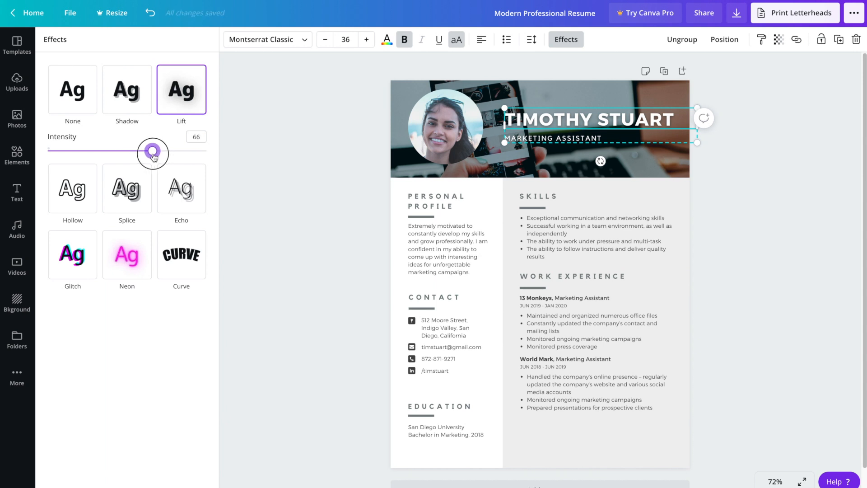
{"action": "left_click", "coordinate": [16, 117]}
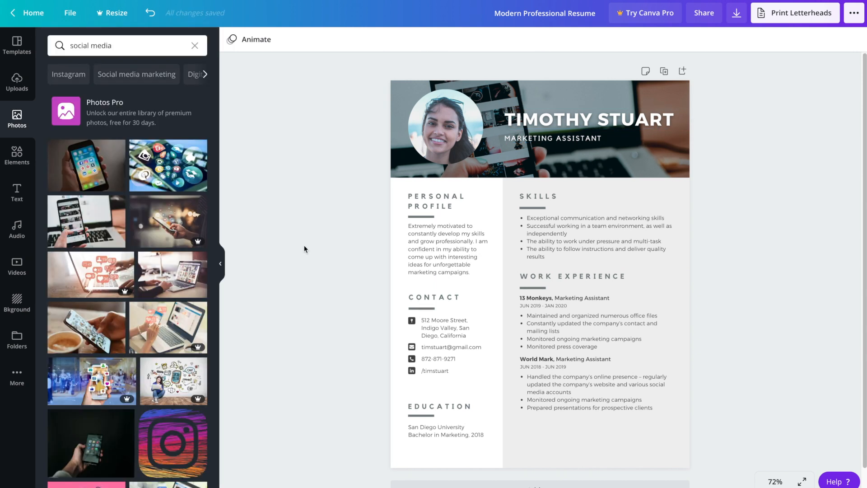
Change the header name text to FULL NAME
{"action": "left_click", "coordinate": [589, 120]}
{"action": "type", "text": "FULL N"}
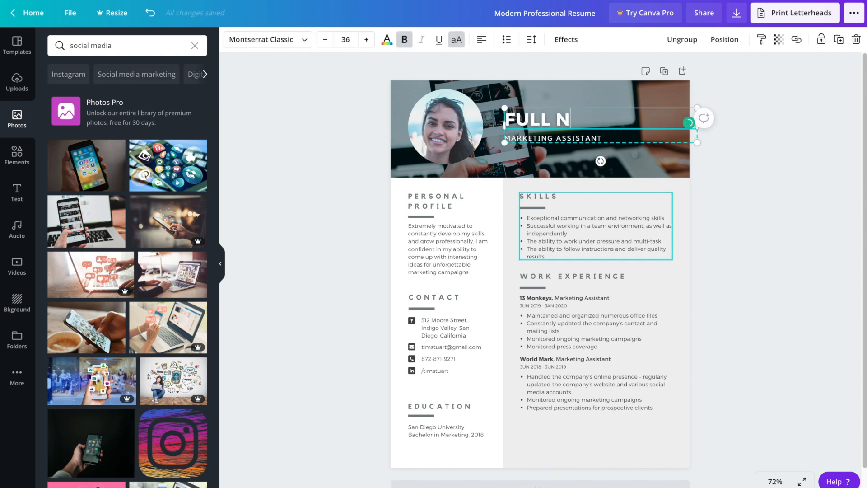
{"action": "type", "text": "AME"}
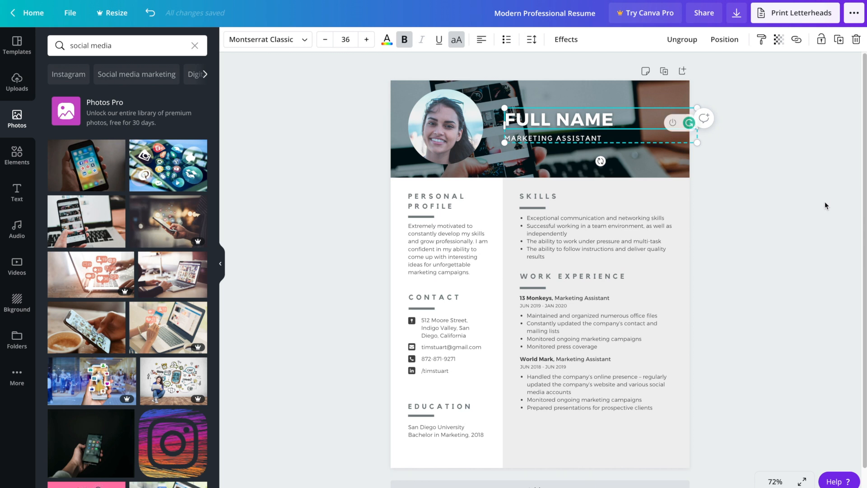
Change the job title to PASSIONATE ABOUT SALES & MARKETING and finish editing
{"action": "left_click", "coordinate": [551, 137]}
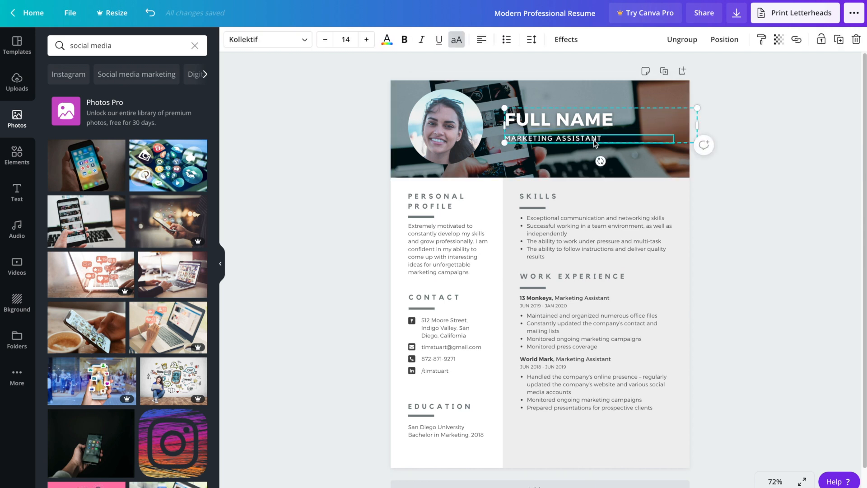
{"action": "mouse_move", "coordinate": [602, 143]}
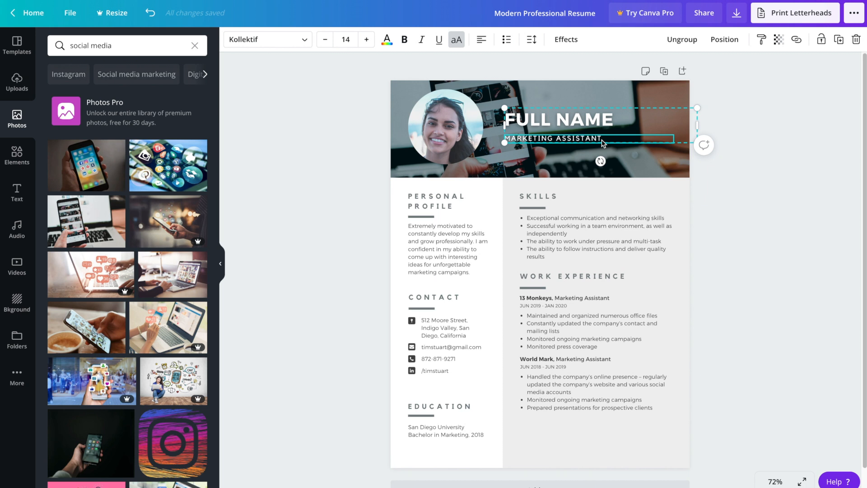
{"action": "type", "text": "PA"}
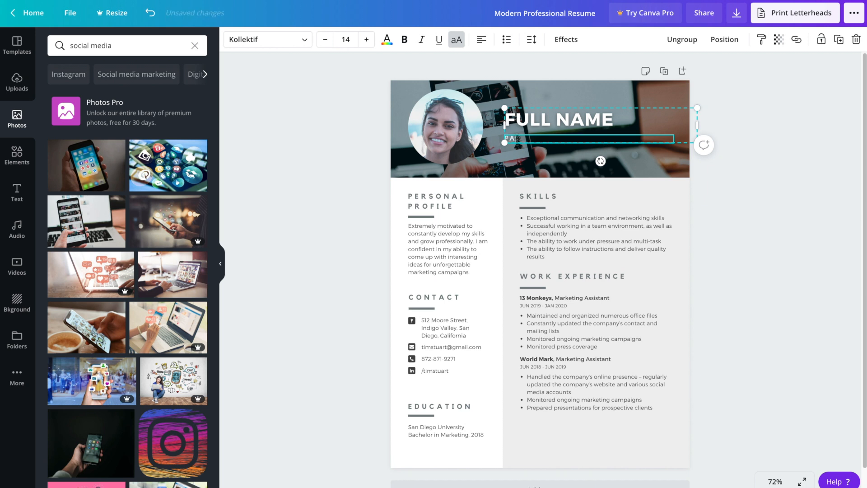
{"action": "type", "text": "PASSIONATE A"}
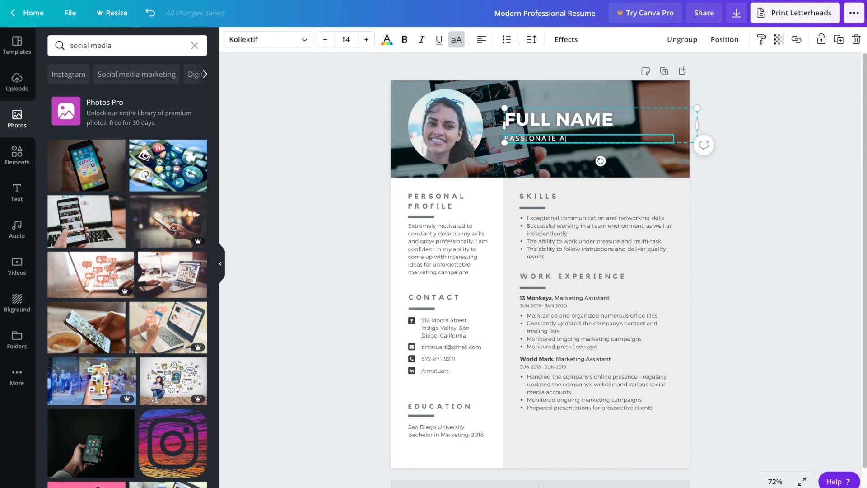
{"action": "type", "text": "BOUT SALES & MARKE"}
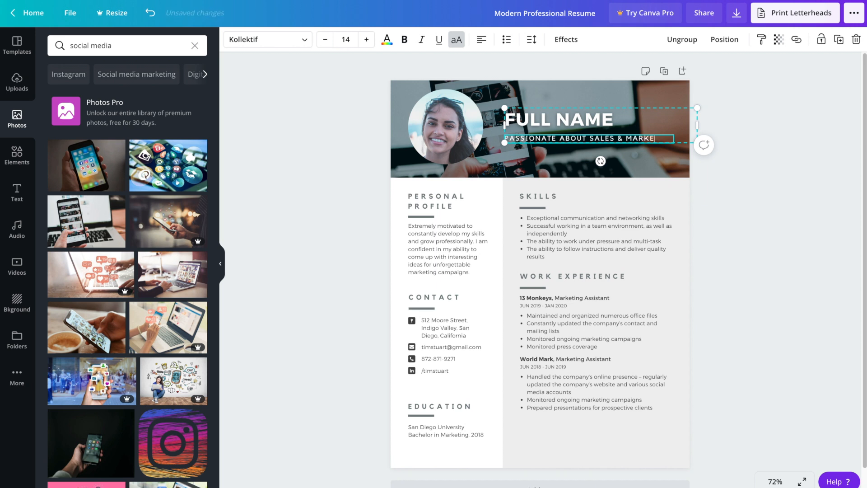
{"action": "left_click", "coordinate": [752, 242]}
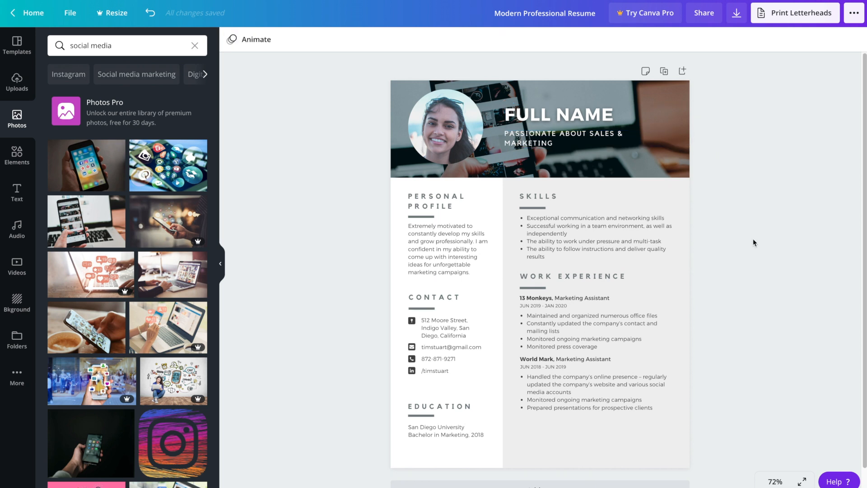
{"action": "left_click", "coordinate": [552, 232]}
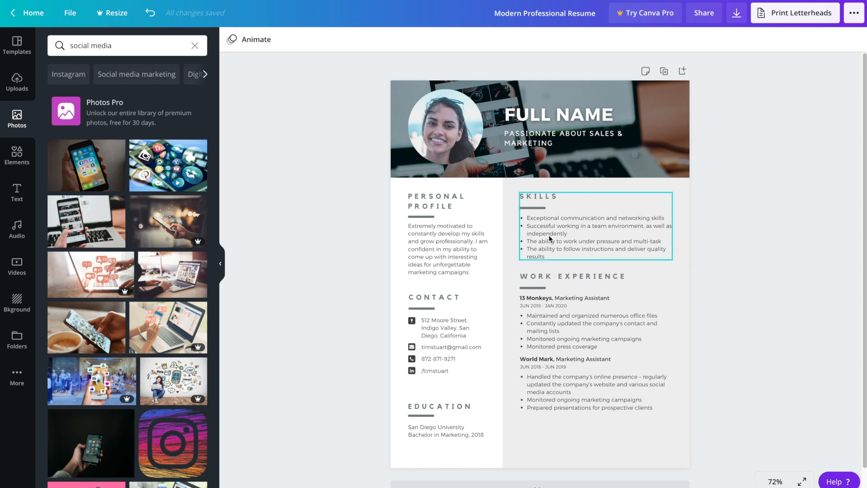
{"action": "mouse_move", "coordinate": [537, 200]}
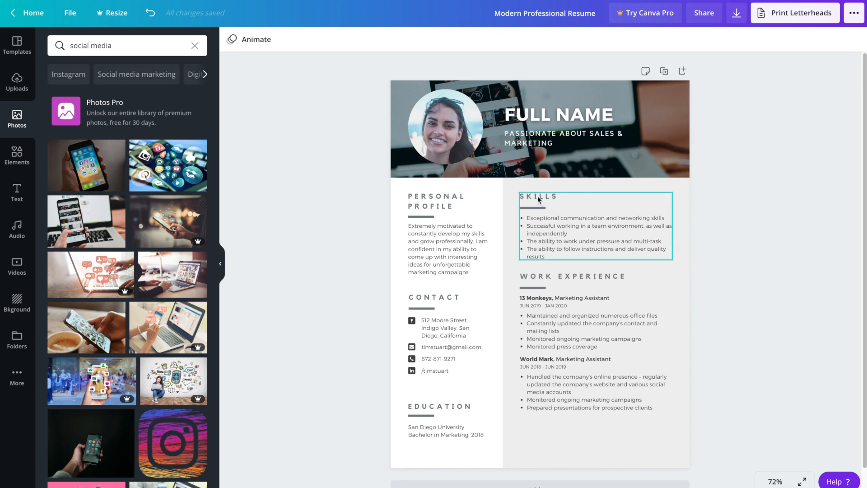
{"action": "left_click", "coordinate": [436, 201]}
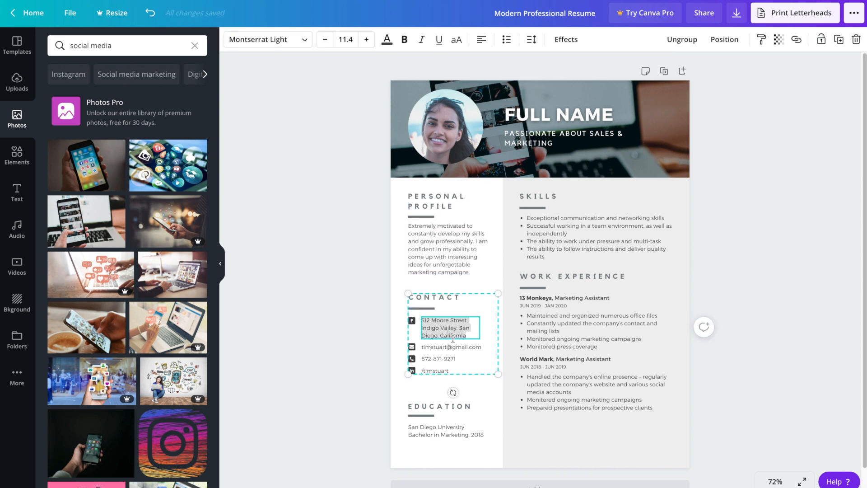
Select the Contact details group and ungroup it into separate lines
{"action": "left_click", "coordinate": [450, 347]}
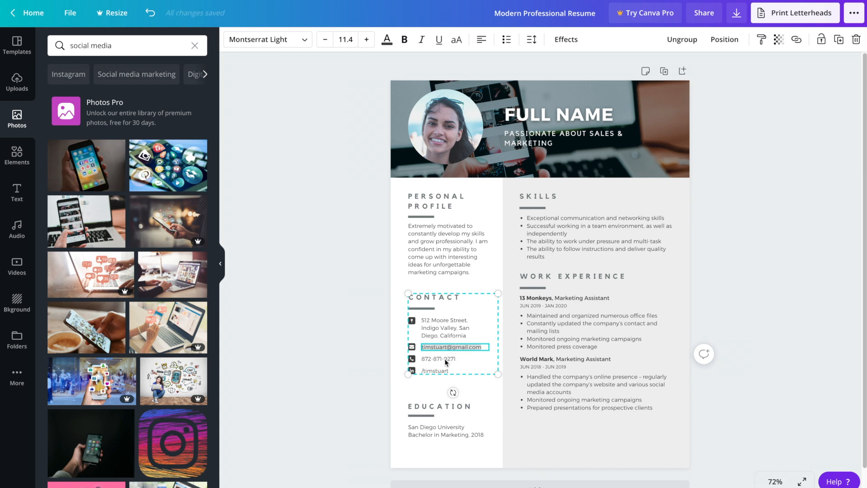
{"action": "left_click", "coordinate": [434, 370]}
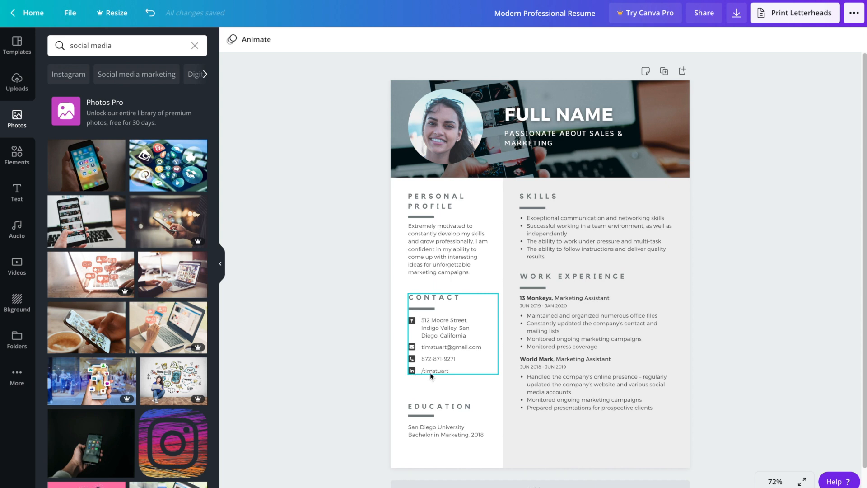
{"action": "left_click", "coordinate": [432, 385]}
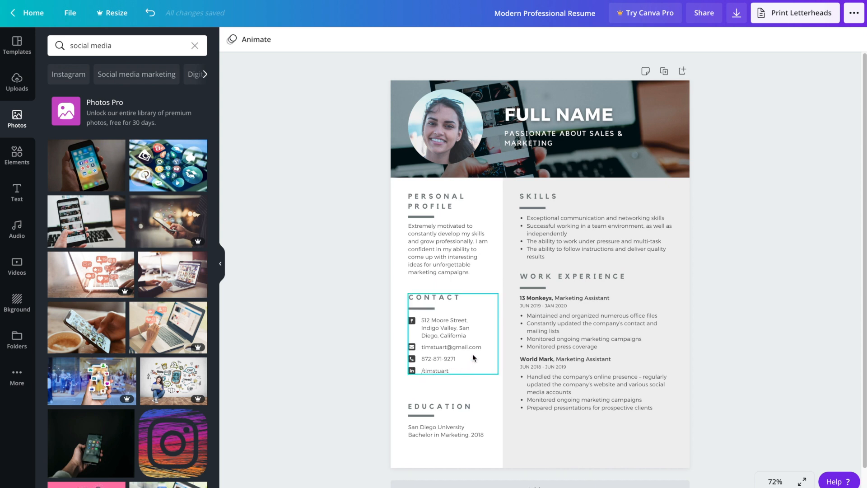
{"action": "left_click", "coordinate": [437, 359]}
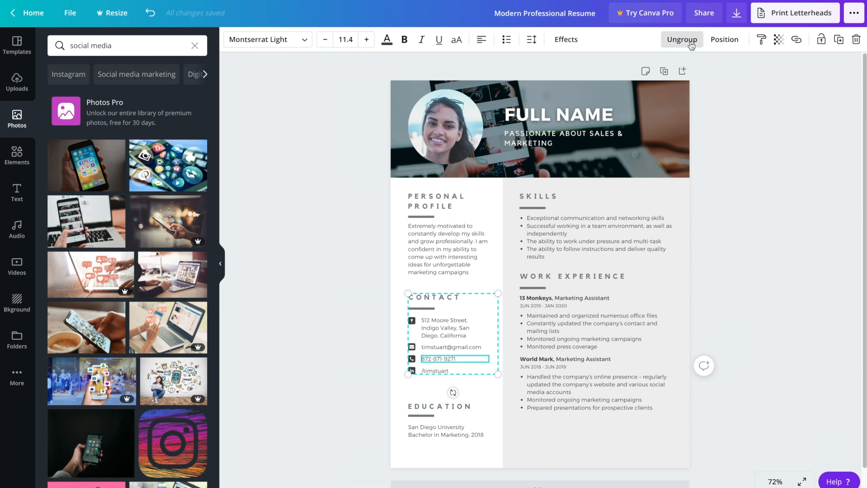
{"action": "left_click", "coordinate": [680, 39]}
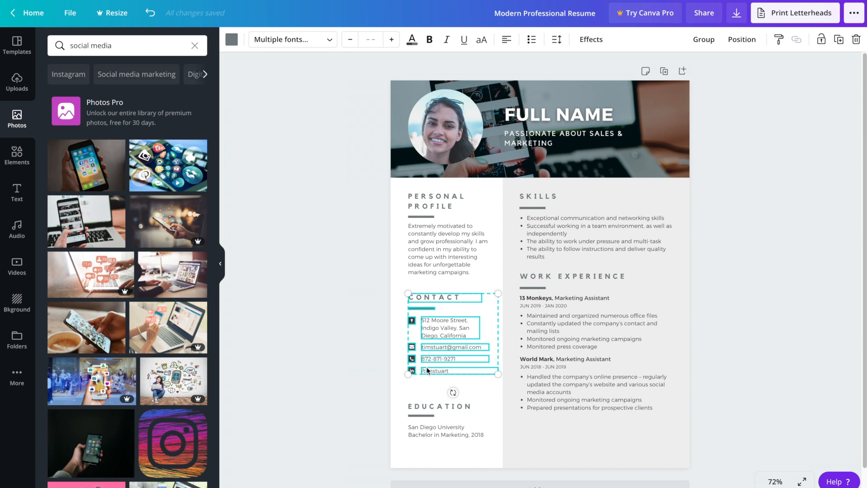
Select the social-profile text line in the Contact section for removal
{"action": "left_click", "coordinate": [412, 389]}
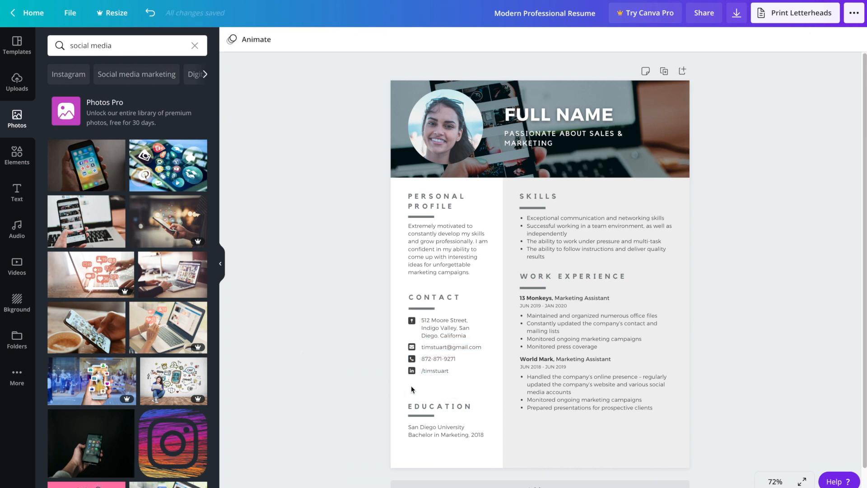
{"action": "left_click", "coordinate": [435, 371]}
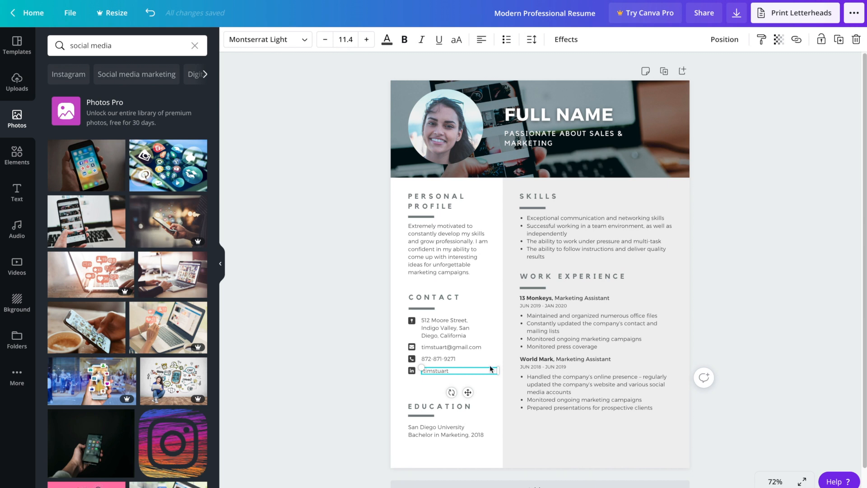
{"action": "mouse_move", "coordinate": [856, 38]}
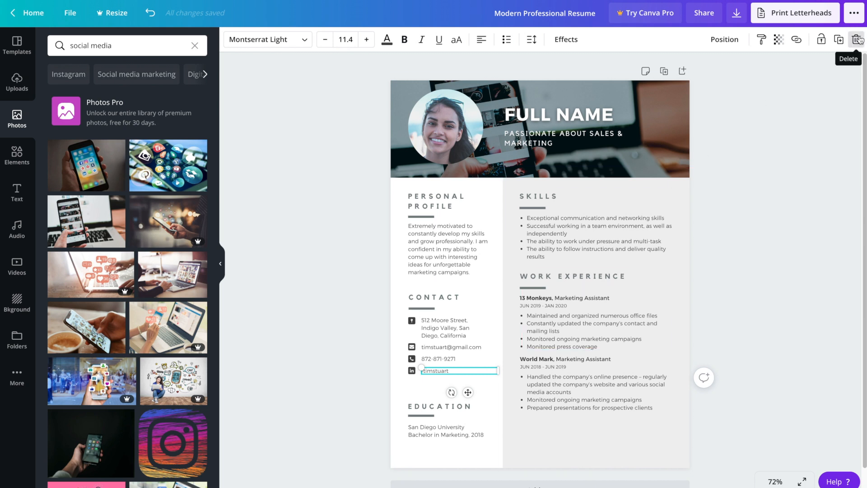
{"action": "mouse_move", "coordinate": [777, 299]}
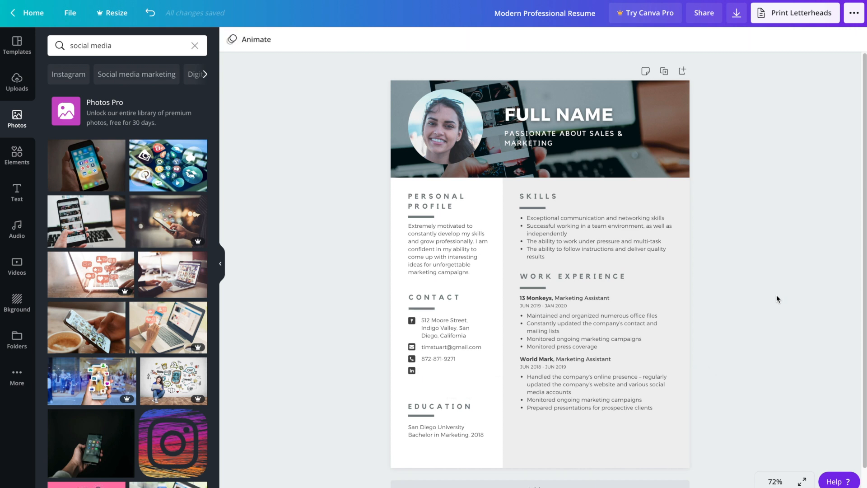
{"action": "mouse_move", "coordinate": [417, 376]}
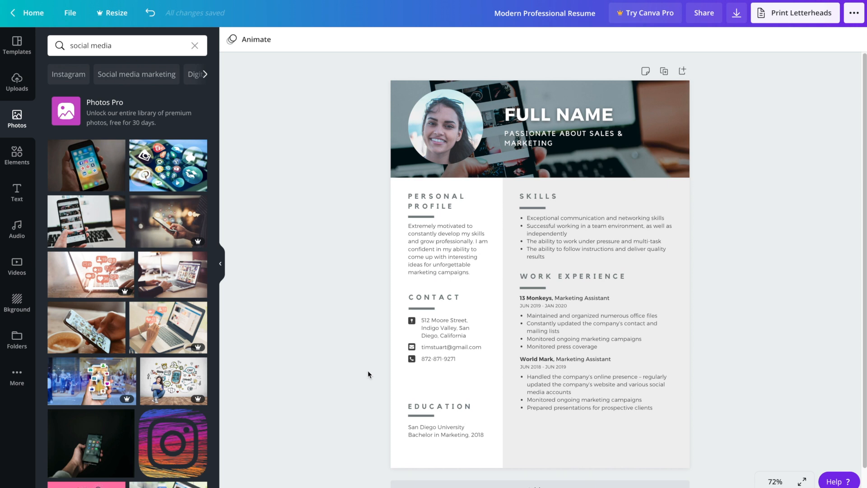
{"action": "mouse_move", "coordinate": [386, 405]}
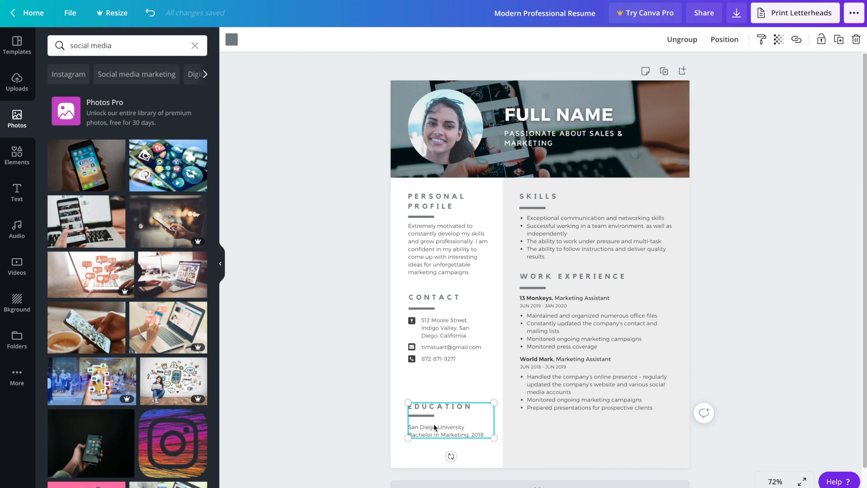
{"action": "mouse_move", "coordinate": [275, 385]}
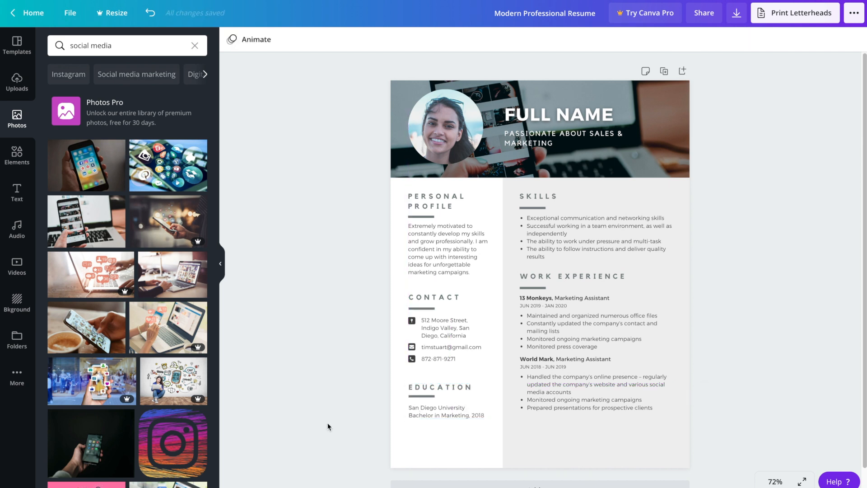
{"action": "left_click", "coordinate": [448, 412]}
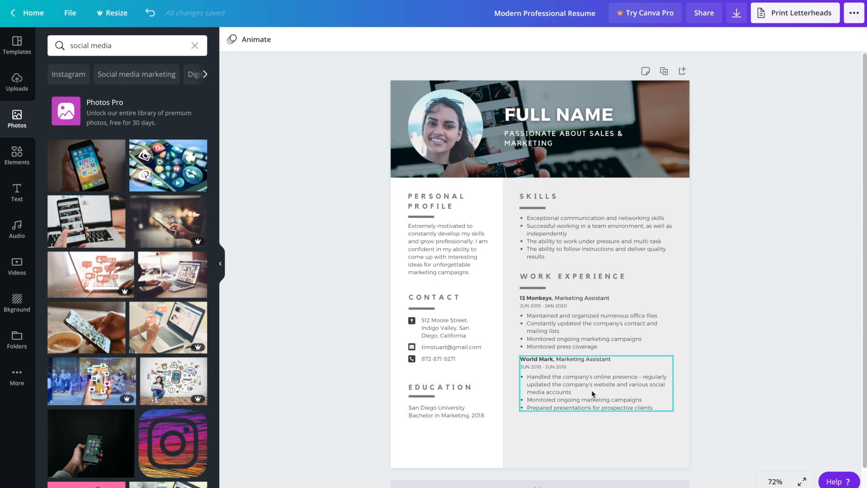
{"action": "left_click", "coordinate": [746, 382]}
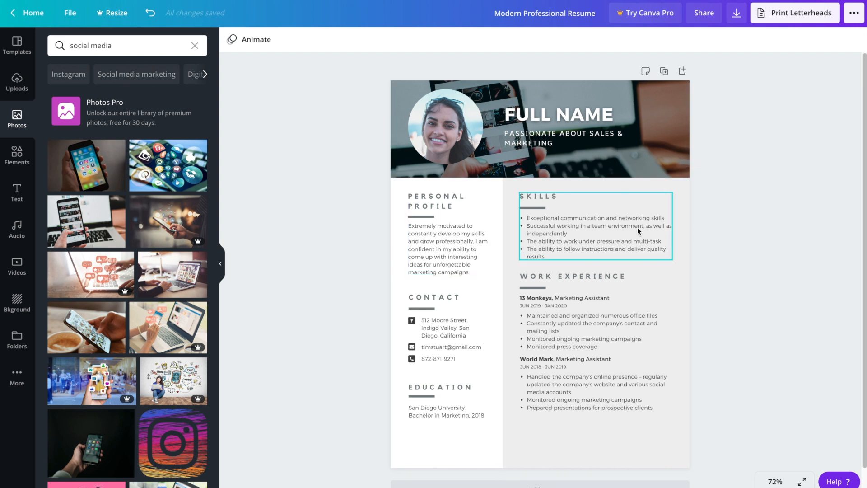
{"action": "left_click", "coordinate": [722, 232]}
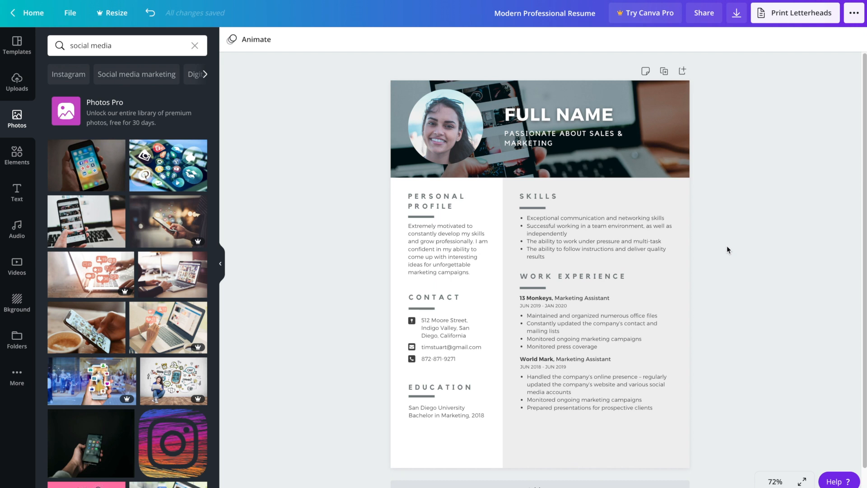
{"action": "mouse_move", "coordinate": [718, 200]}
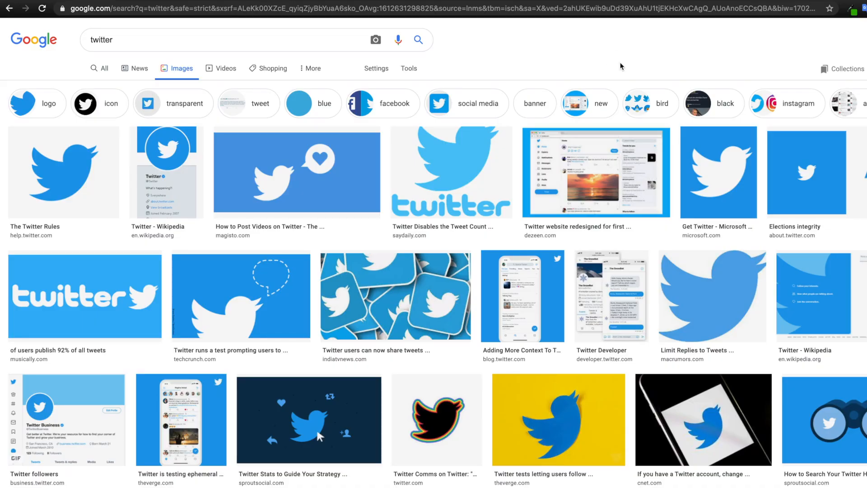
{"action": "mouse_move", "coordinate": [273, 153]}
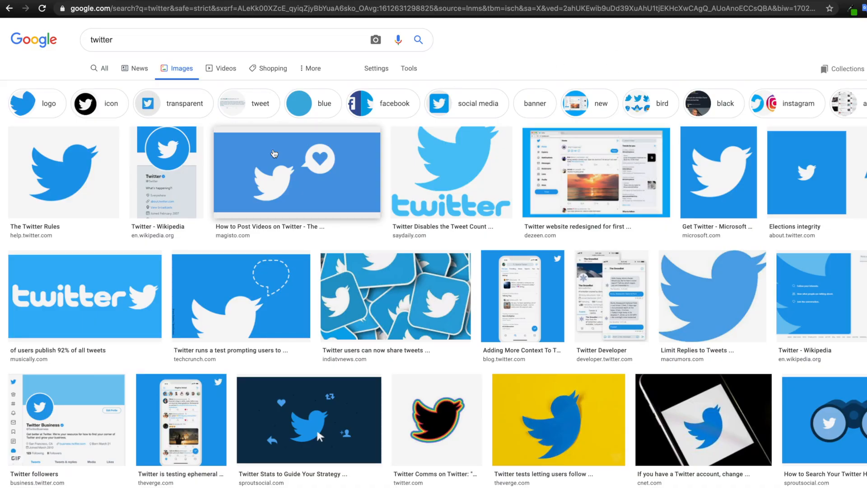
{"action": "mouse_move", "coordinate": [516, 45]}
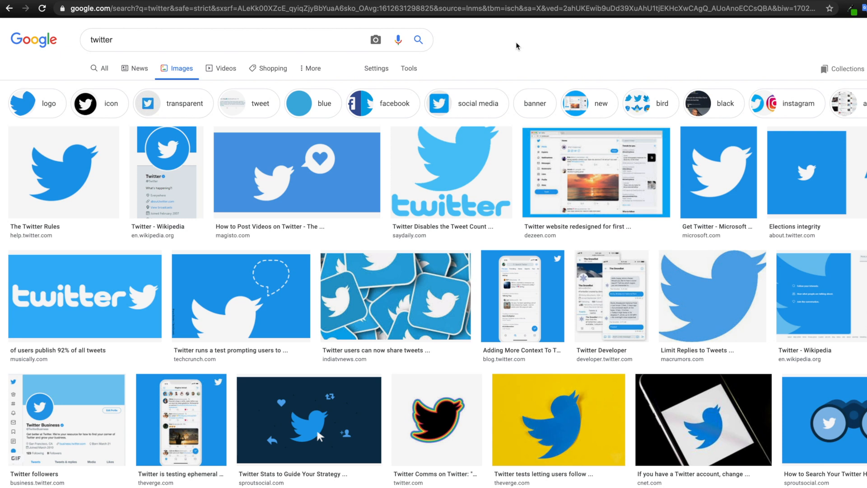
{"action": "mouse_move", "coordinate": [581, 49]}
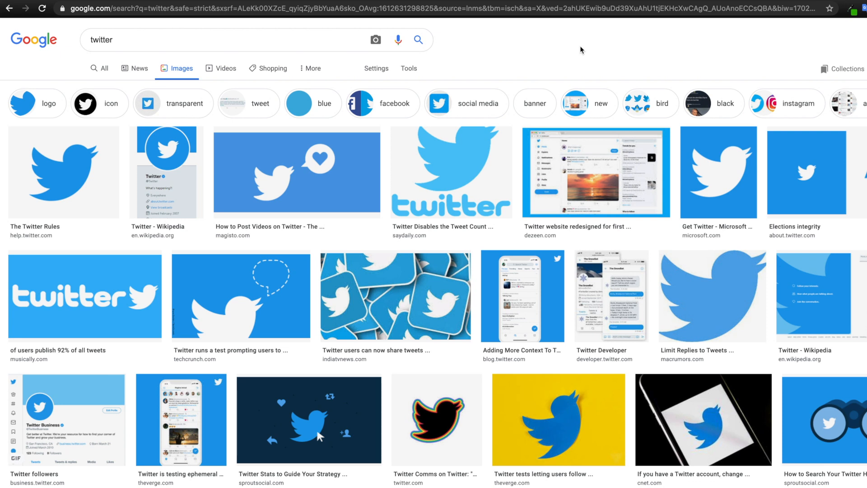
{"action": "mouse_move", "coordinate": [800, 47]}
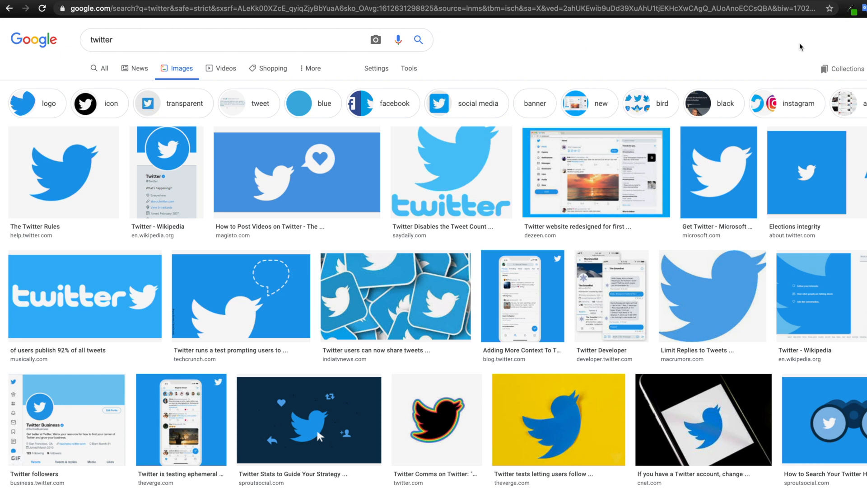
{"action": "mouse_move", "coordinate": [855, 11]}
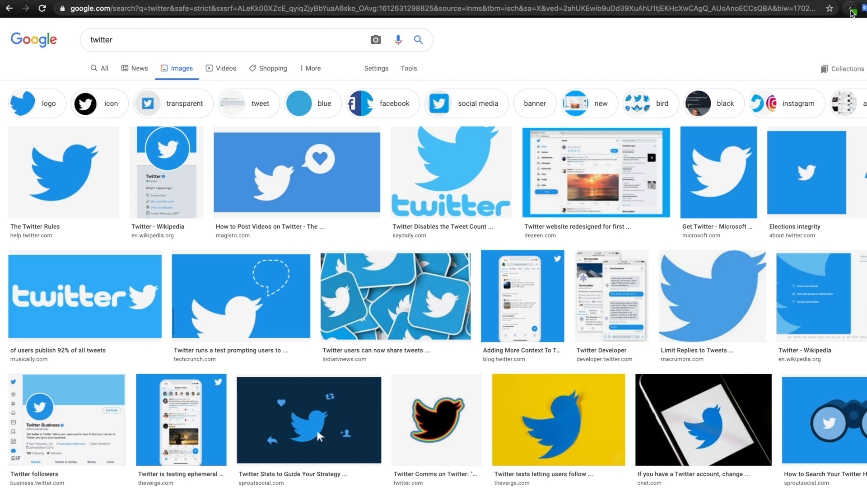
Start the Eye Dropper extension to sample a colour from the Twitter logo results
{"action": "left_click", "coordinate": [856, 9]}
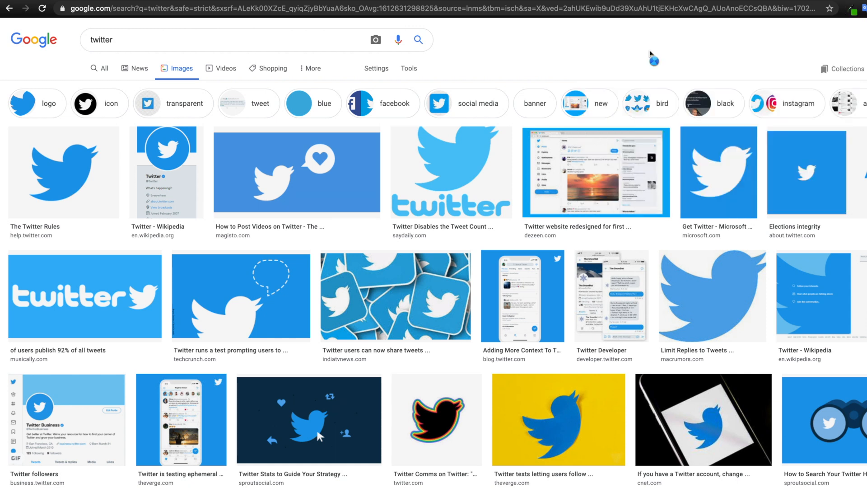
{"action": "mouse_move", "coordinate": [474, 149]}
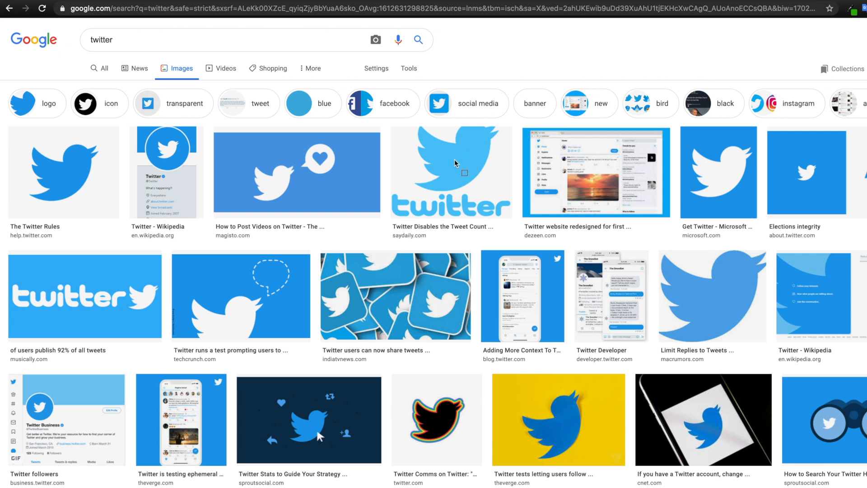
{"action": "mouse_move", "coordinate": [408, 173]}
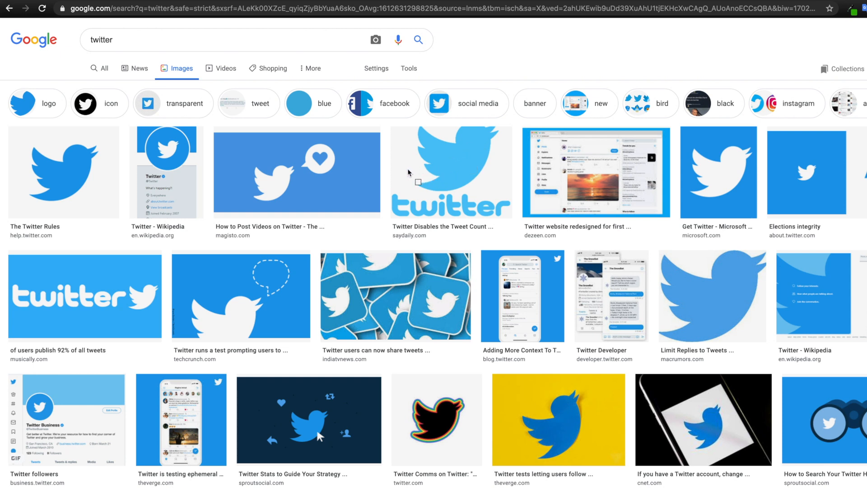
{"action": "mouse_move", "coordinate": [356, 114]}
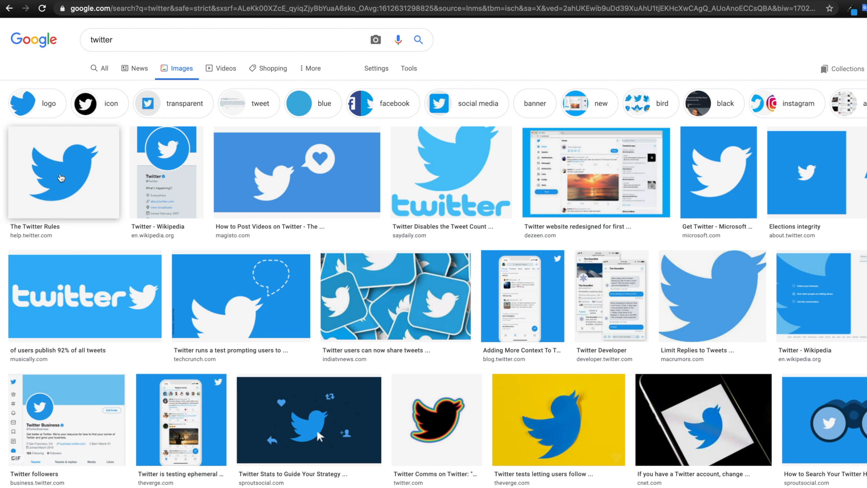
{"action": "mouse_move", "coordinate": [807, 58]}
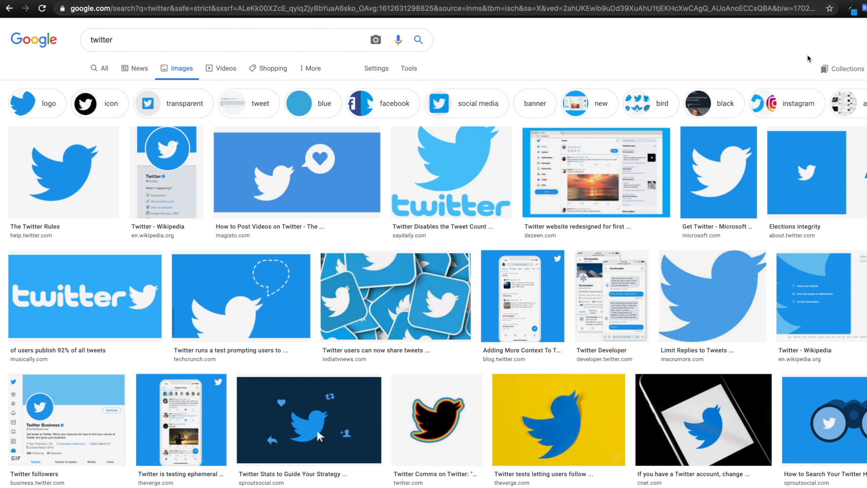
View the sampled Twitter blue #1d9cea in Eye Dropper and copy its hex value
{"action": "left_click", "coordinate": [858, 9]}
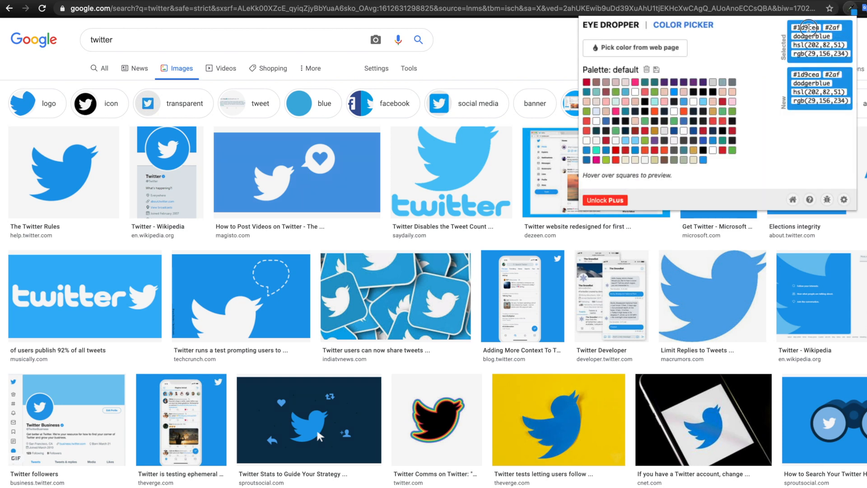
{"action": "right_click", "coordinate": [815, 28]}
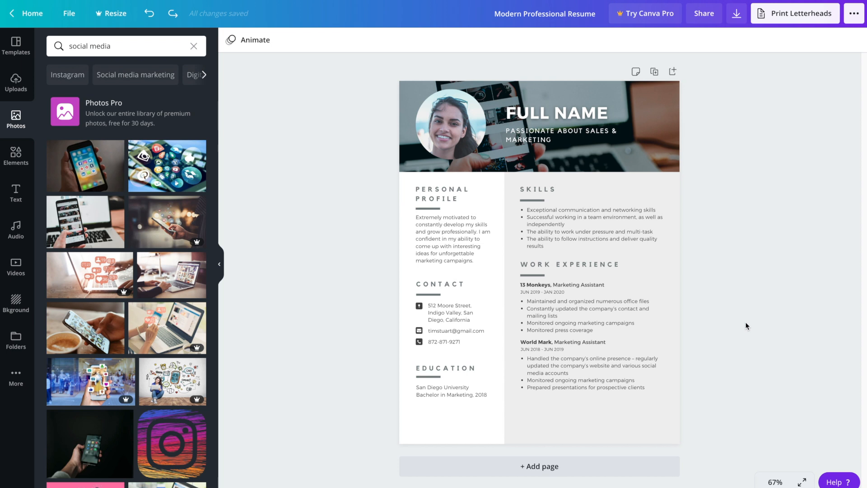
{"action": "mouse_move", "coordinate": [741, 326]}
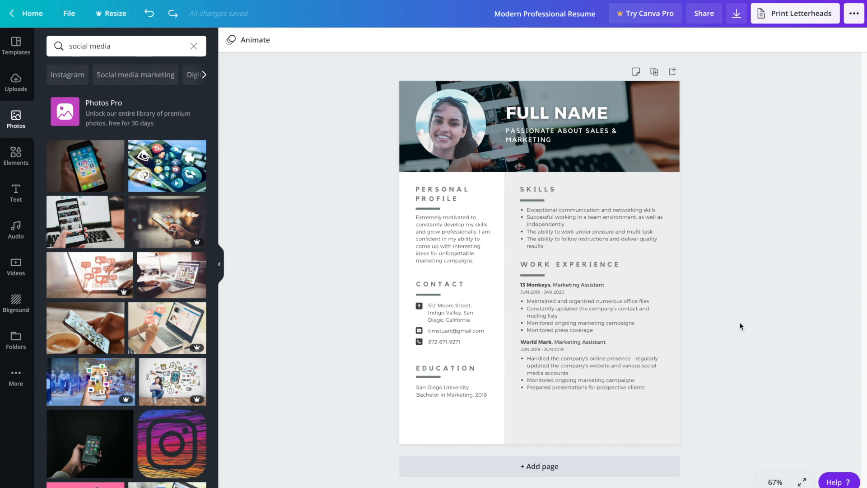
{"action": "mouse_move", "coordinate": [753, 236]}
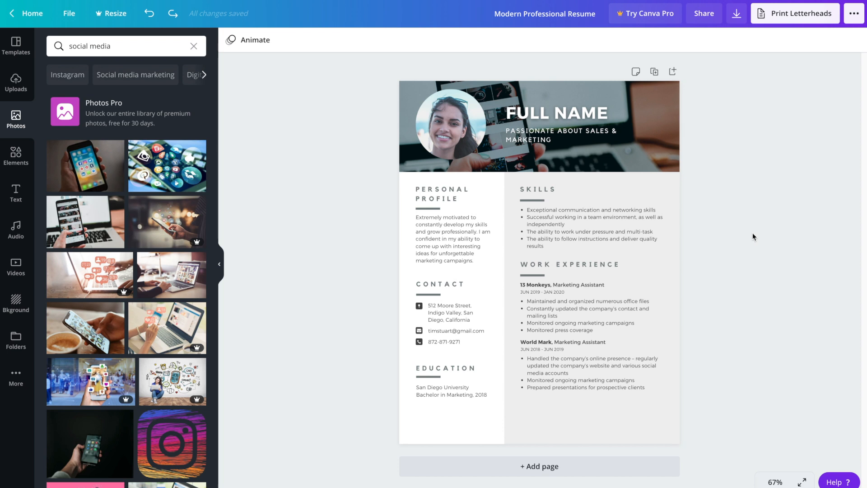
{"action": "mouse_move", "coordinate": [751, 237]}
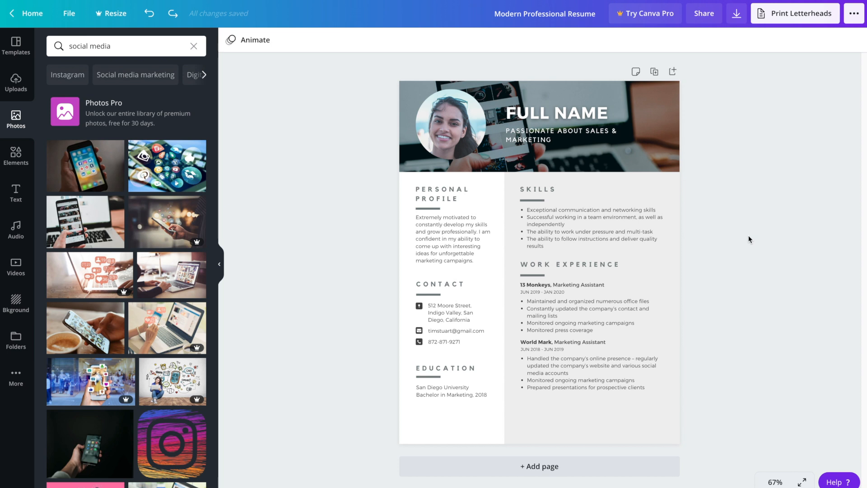
{"action": "mouse_move", "coordinate": [736, 264]}
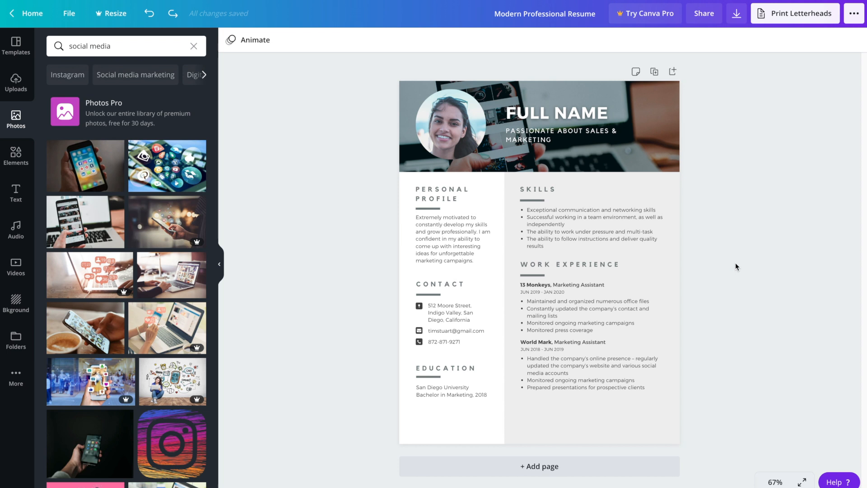
{"action": "mouse_move", "coordinate": [724, 243]}
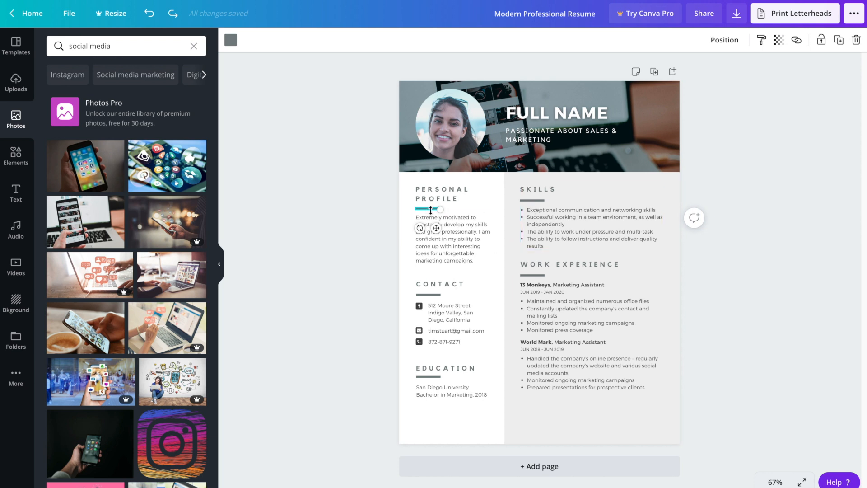
Recolour the PERSONAL PROFILE and CONTACT dividers to Twitter blue #1d9cea
{"action": "left_click", "coordinate": [229, 40]}
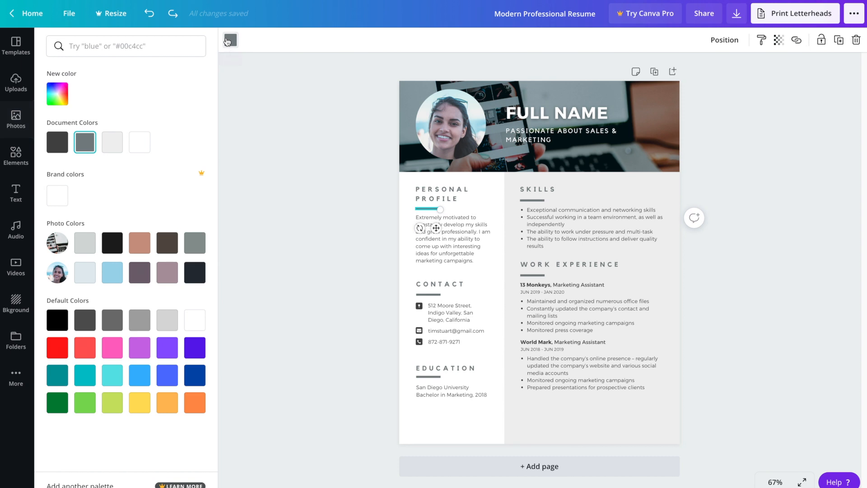
{"action": "left_click", "coordinate": [125, 46]}
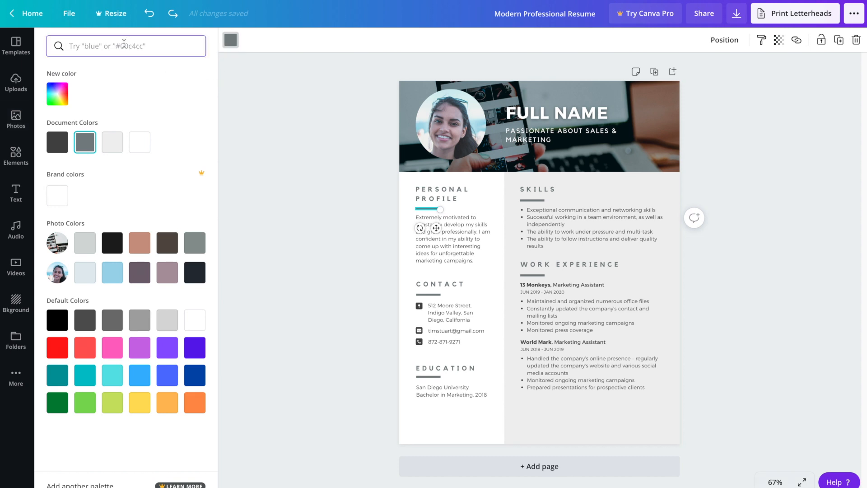
{"action": "type", "text": "#1d9cea"}
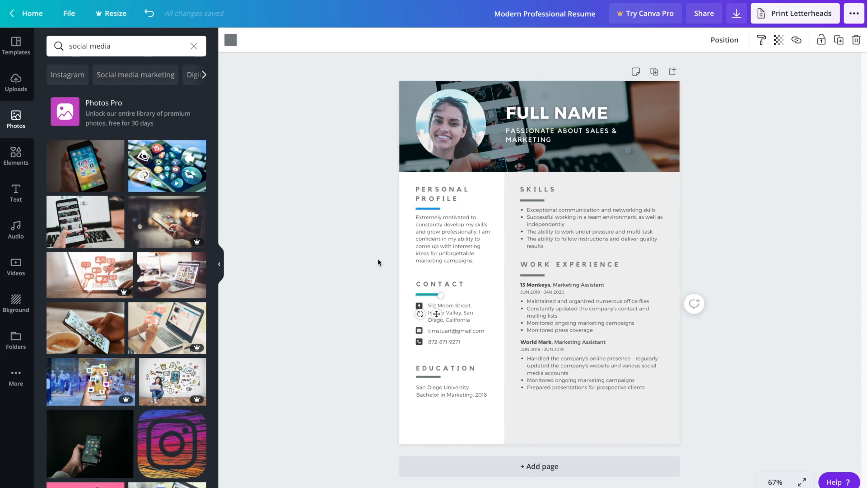
{"action": "left_click", "coordinate": [231, 40]}
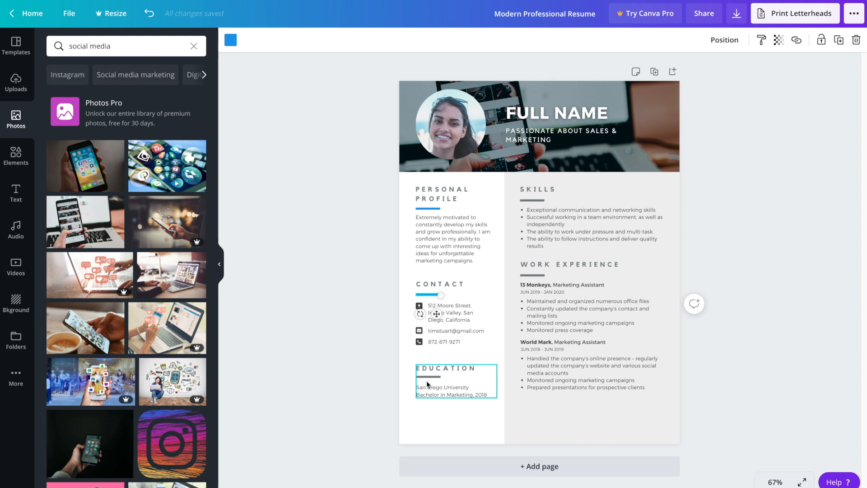
Begin selecting the remaining grey dividers in the EDUCATION and SKILLS sections
{"action": "left_click", "coordinate": [443, 387]}
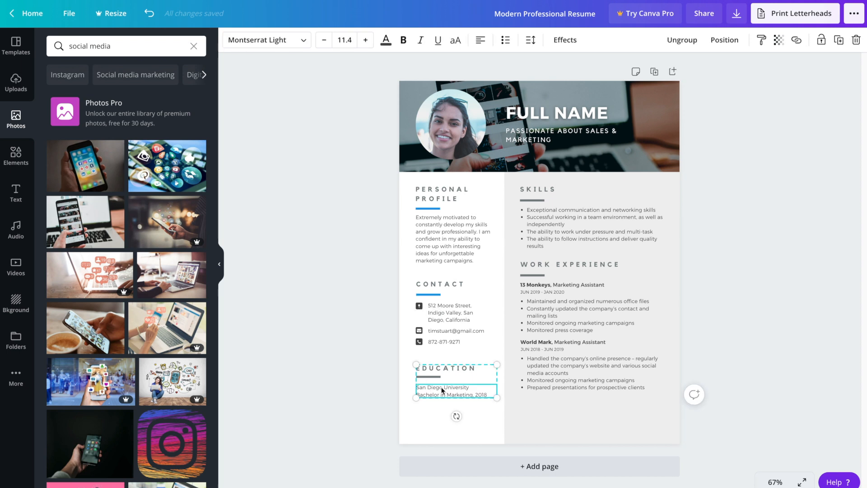
{"action": "left_click", "coordinate": [674, 225]}
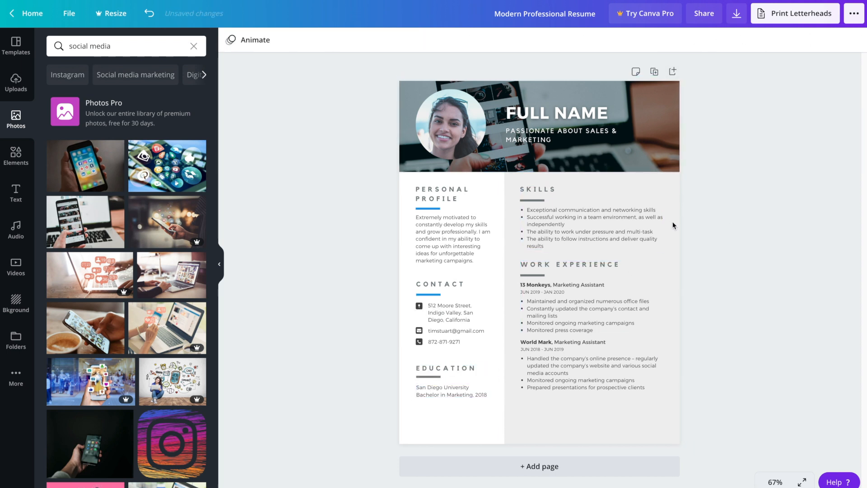
{"action": "left_click", "coordinate": [547, 191]}
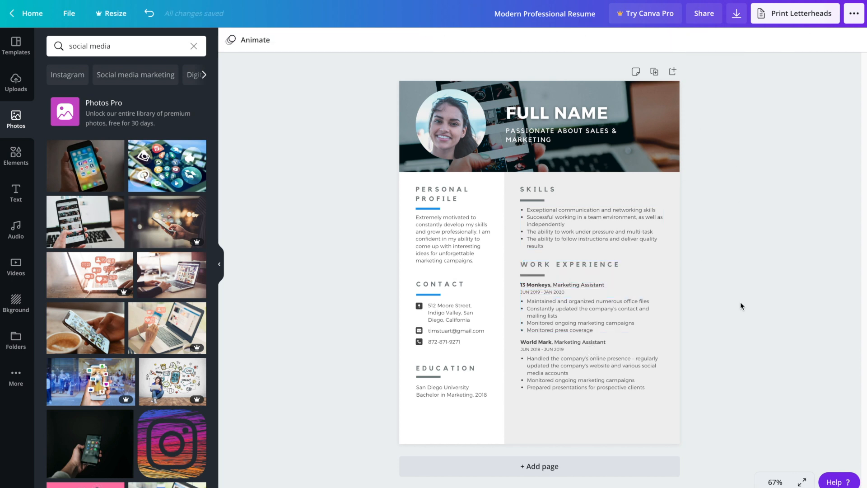
{"action": "left_click", "coordinate": [428, 378]}
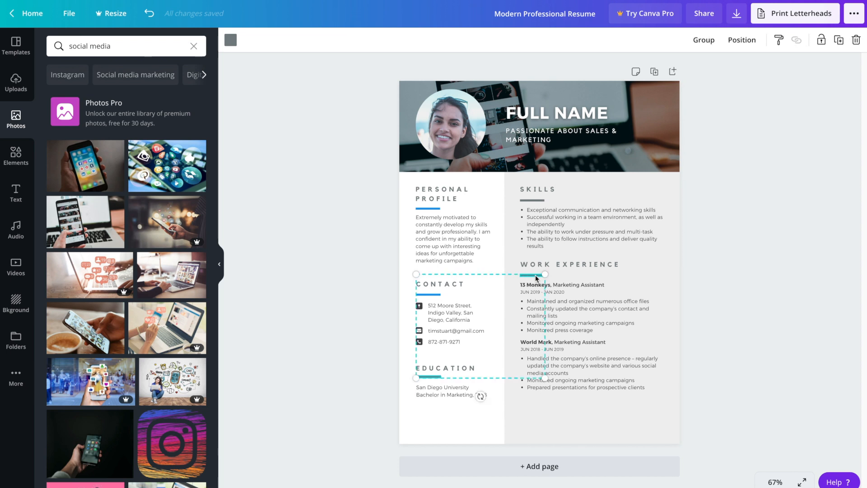
Recolour the SKILLS, WORK EXPERIENCE and EDUCATION dividers to the same #1d9cea blue
{"action": "left_click", "coordinate": [537, 190]}
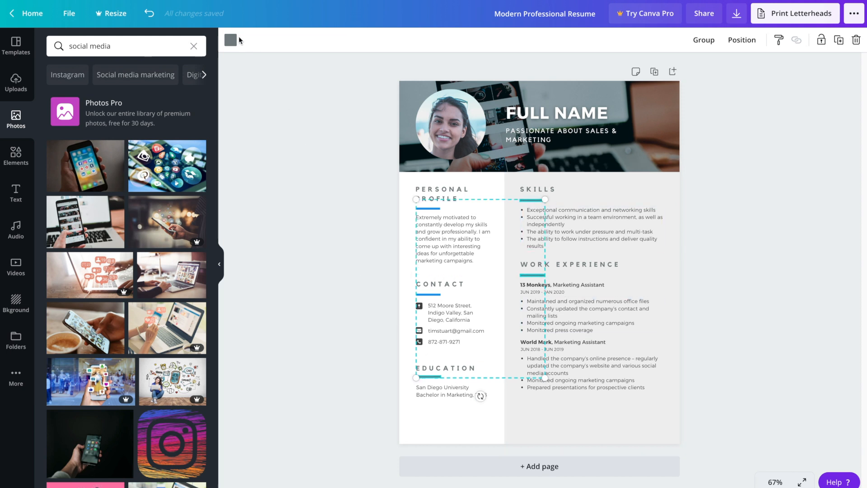
{"action": "left_click", "coordinate": [231, 38]}
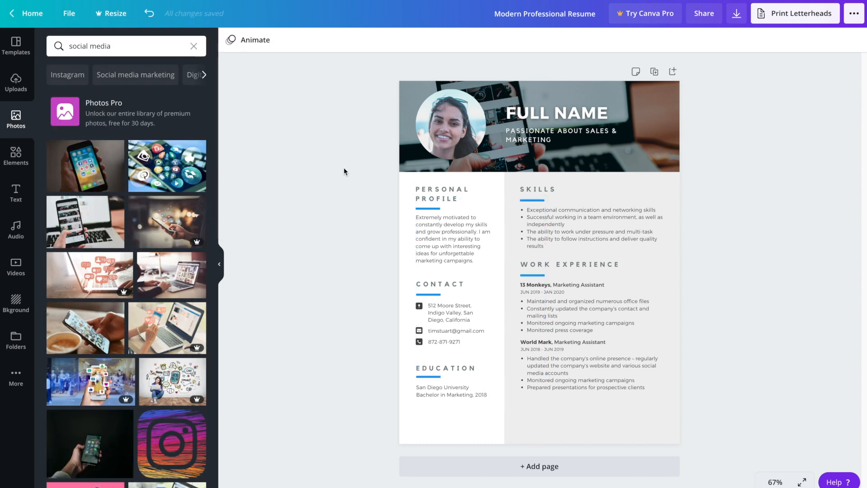
{"action": "mouse_move", "coordinate": [345, 167]}
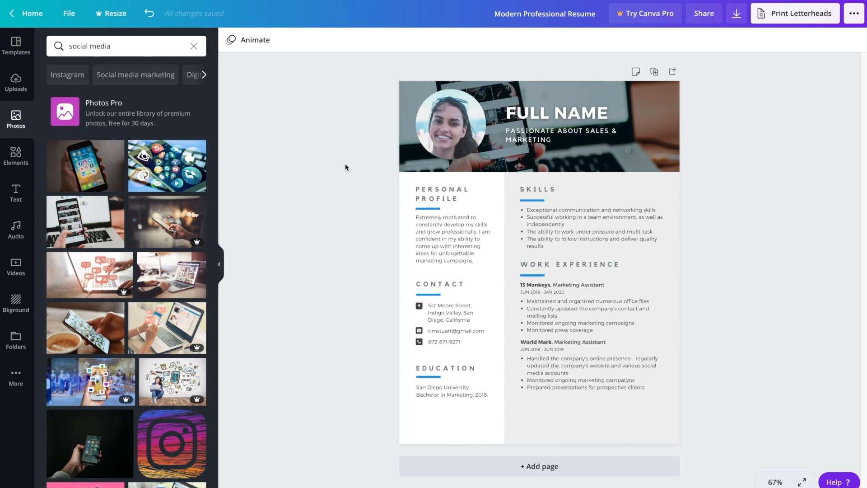
{"action": "left_click", "coordinate": [539, 126]}
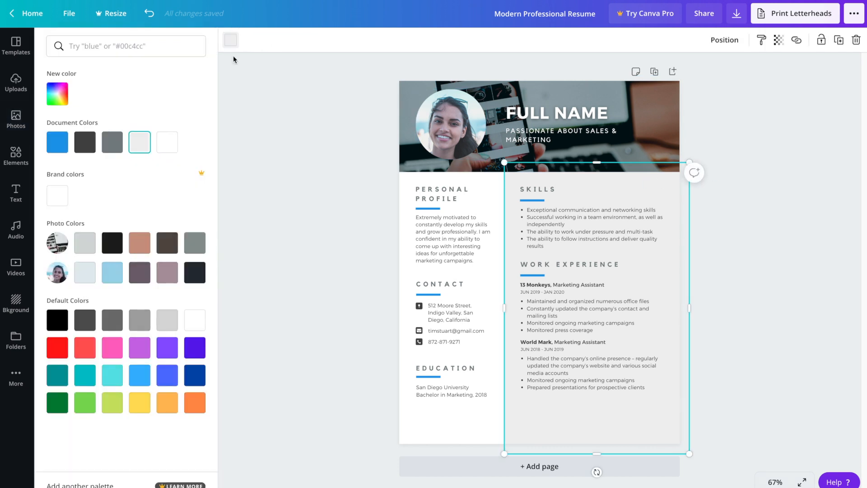
{"action": "left_click", "coordinate": [57, 142]}
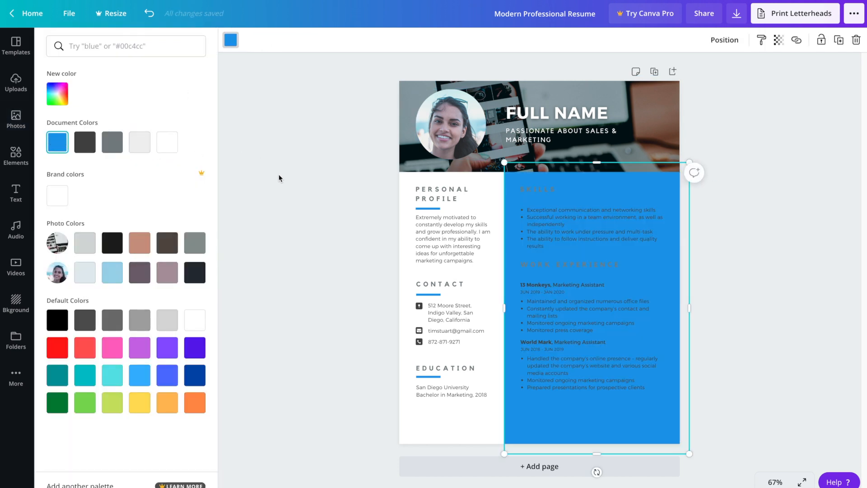
{"action": "type", "text": "social media"}
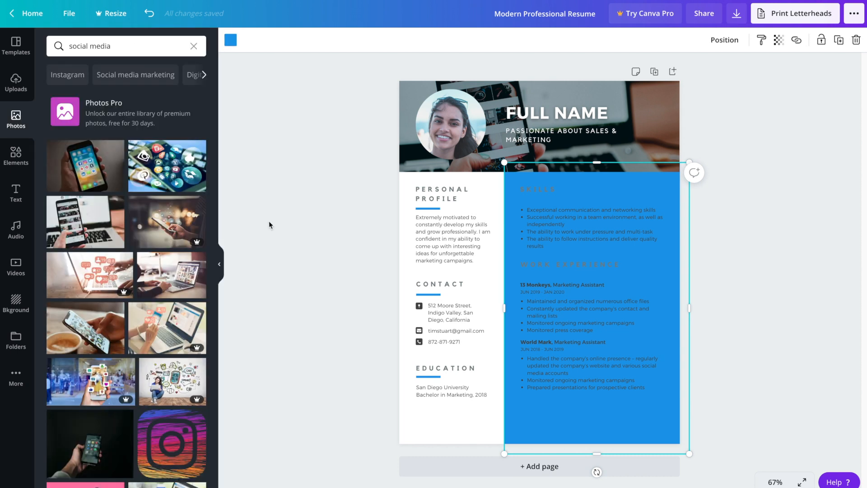
{"action": "mouse_move", "coordinate": [308, 202]}
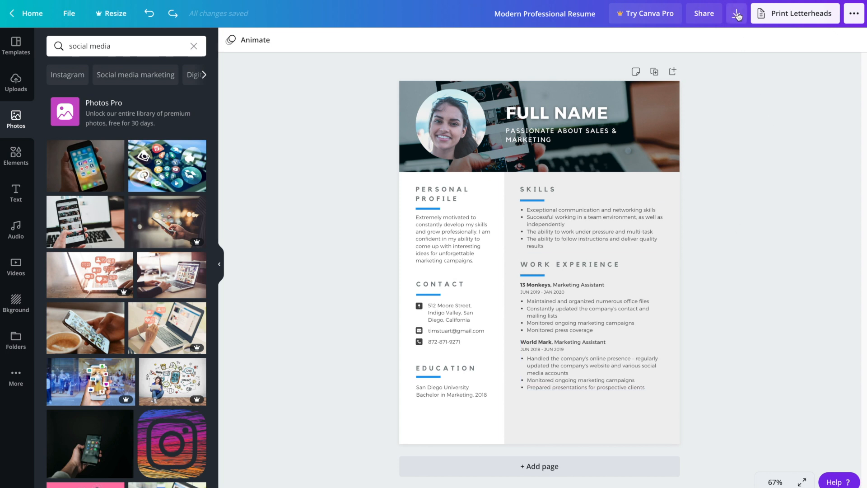
Download the resume with PDF Standard as the file type
{"action": "left_click", "coordinate": [737, 13]}
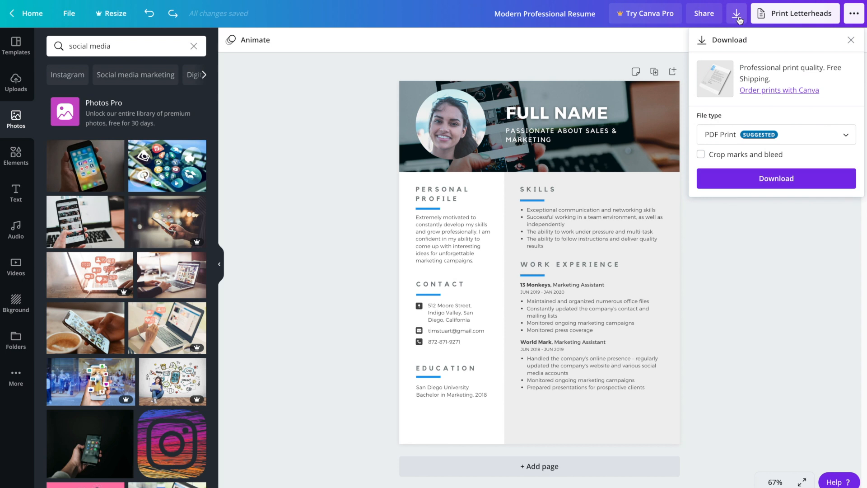
{"action": "mouse_move", "coordinate": [797, 134]}
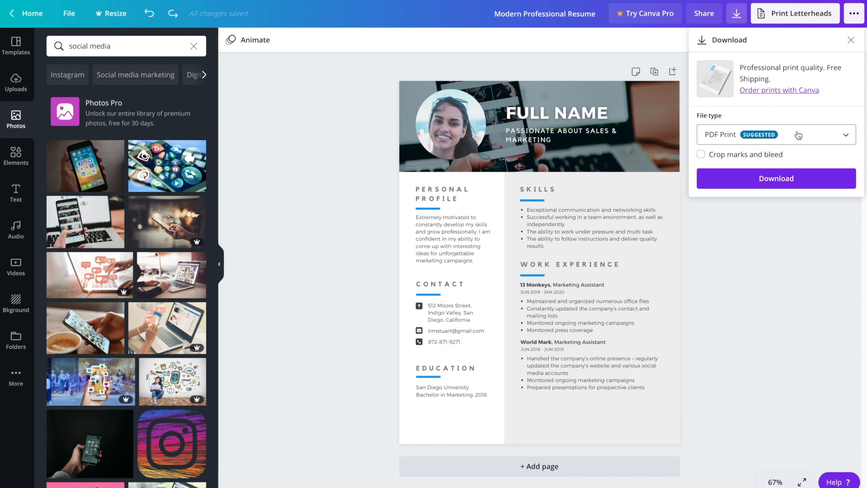
{"action": "left_click", "coordinate": [775, 135]}
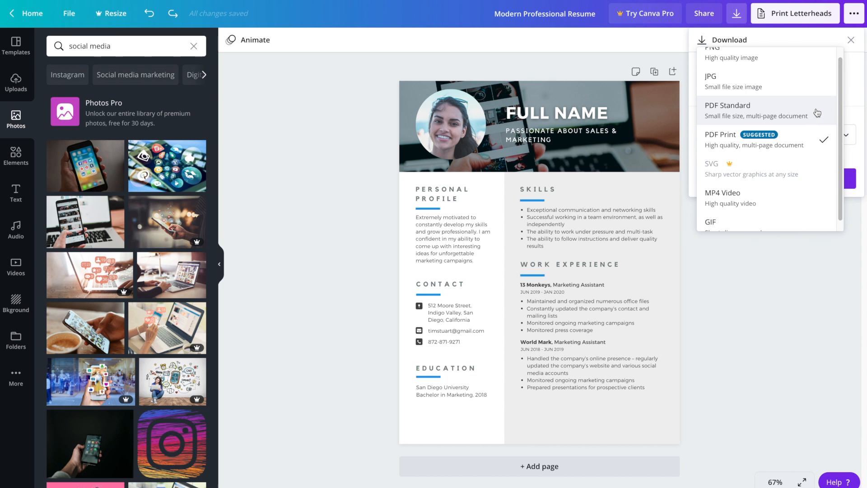
{"action": "mouse_move", "coordinate": [818, 113]}
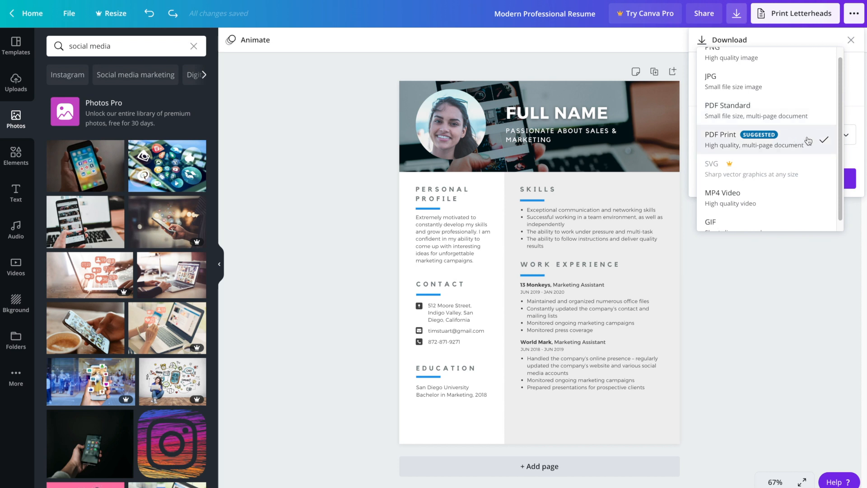
{"action": "mouse_move", "coordinate": [807, 114]}
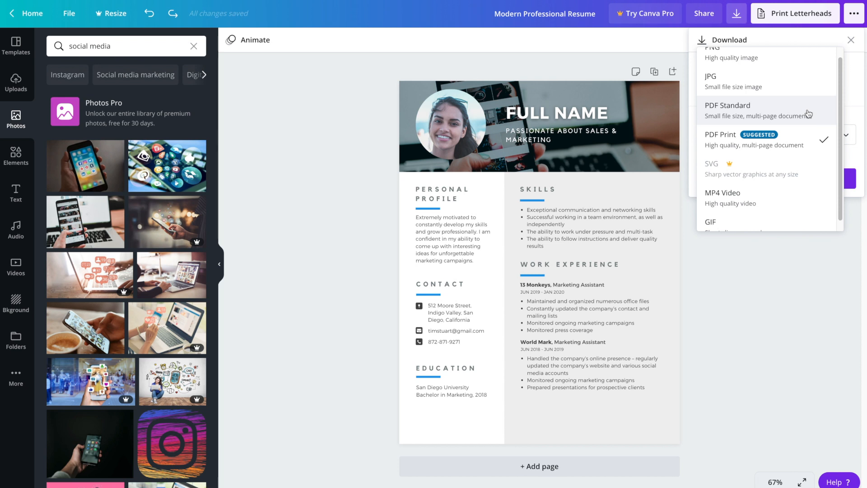
{"action": "left_click", "coordinate": [728, 110]}
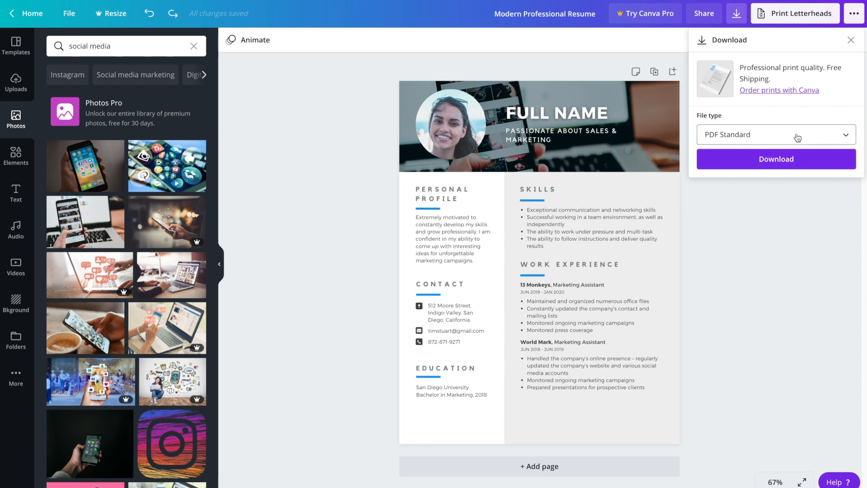
{"action": "mouse_move", "coordinate": [812, 159]}
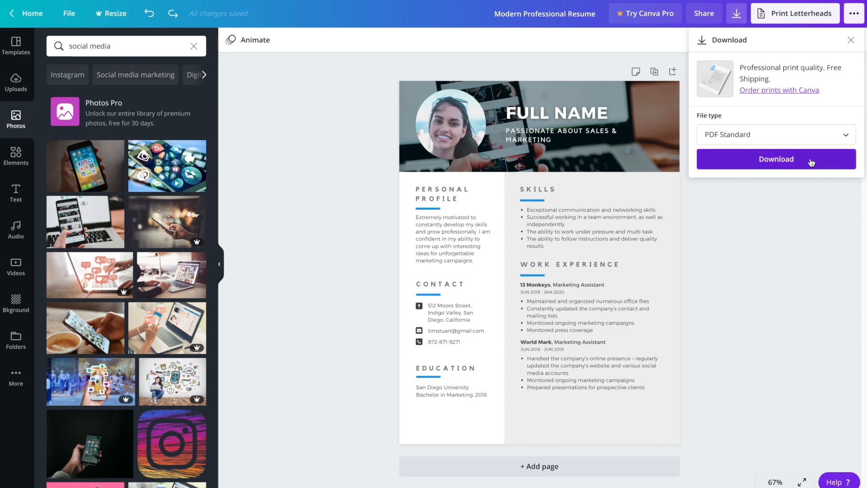
{"action": "left_click", "coordinate": [774, 158]}
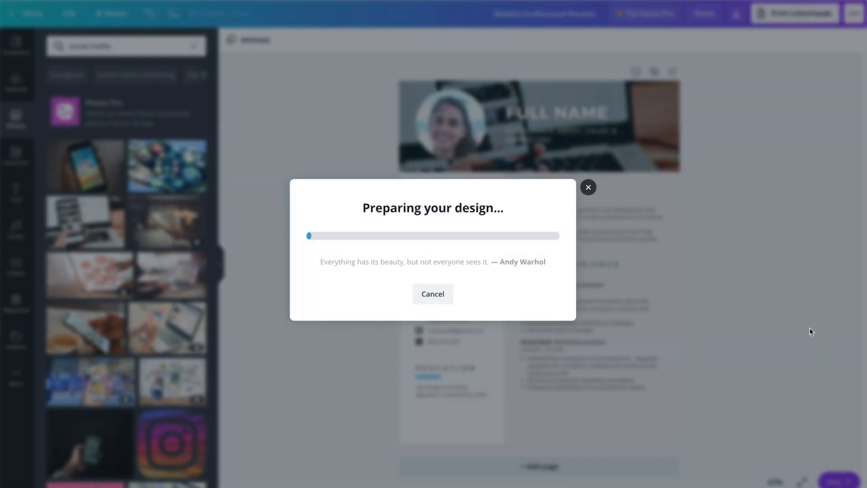